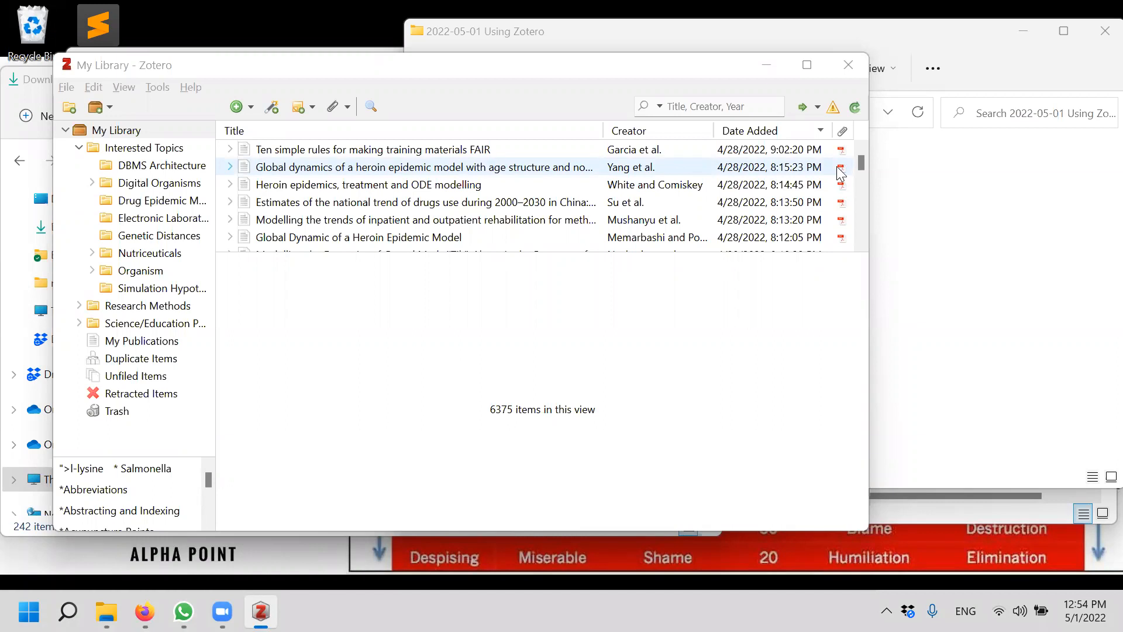
Open the 'Heroin epidemics, treatment and ODE modelling' item and review its title, item type and authors
{"action": "left_click", "coordinate": [372, 149]}
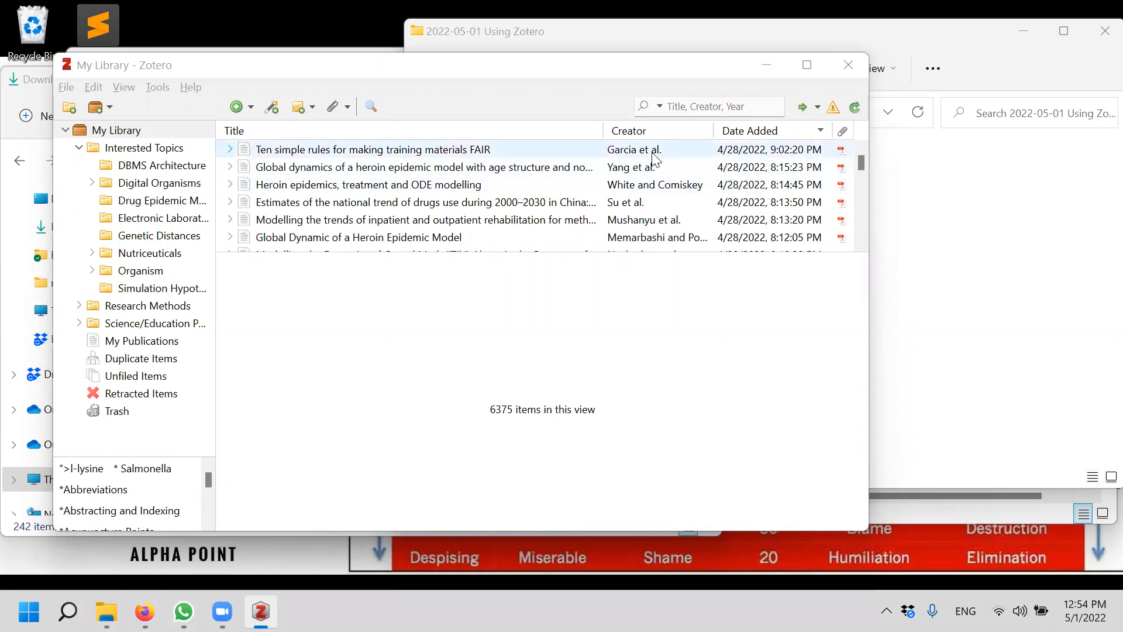
{"action": "left_click", "coordinate": [422, 202]}
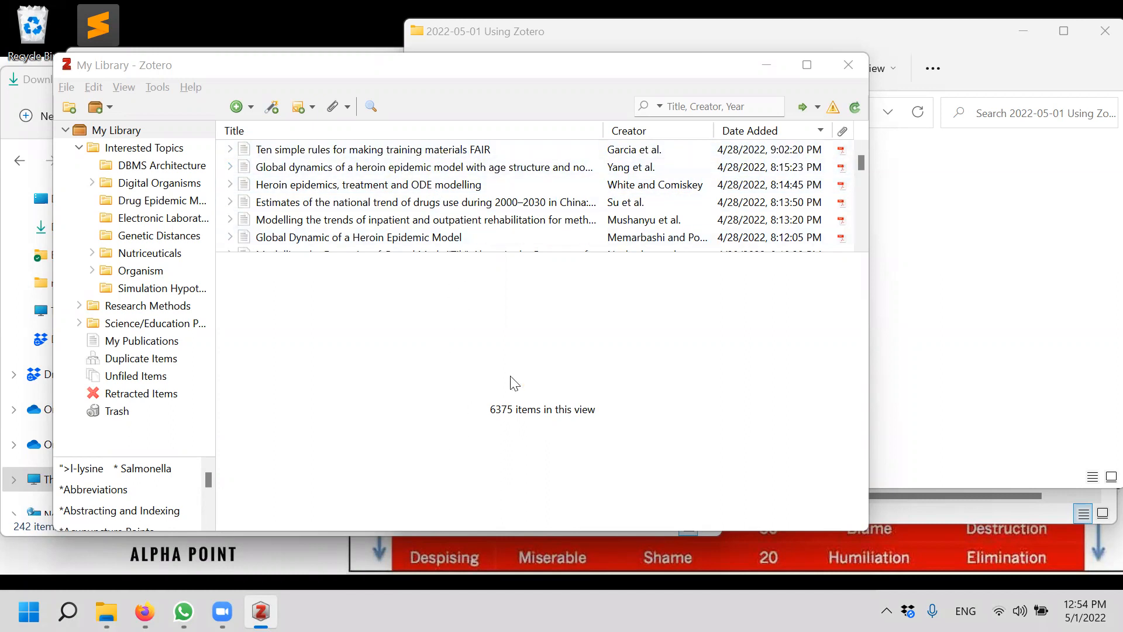
{"action": "left_click", "coordinate": [368, 184]}
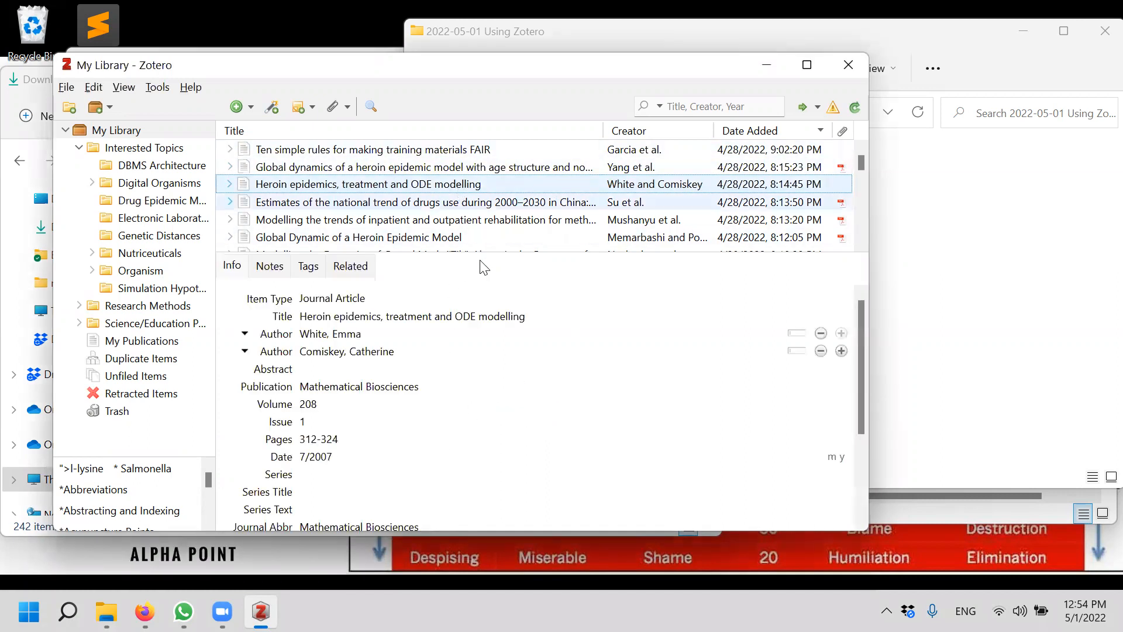
{"action": "left_click", "coordinate": [411, 316]}
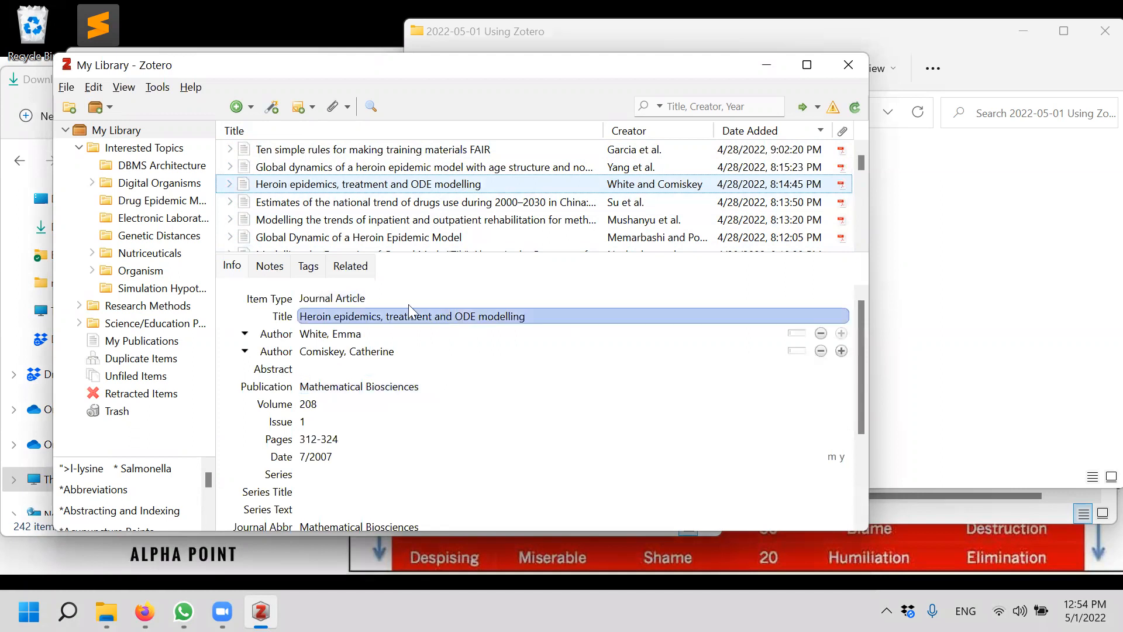
{"action": "left_click", "coordinate": [357, 297]}
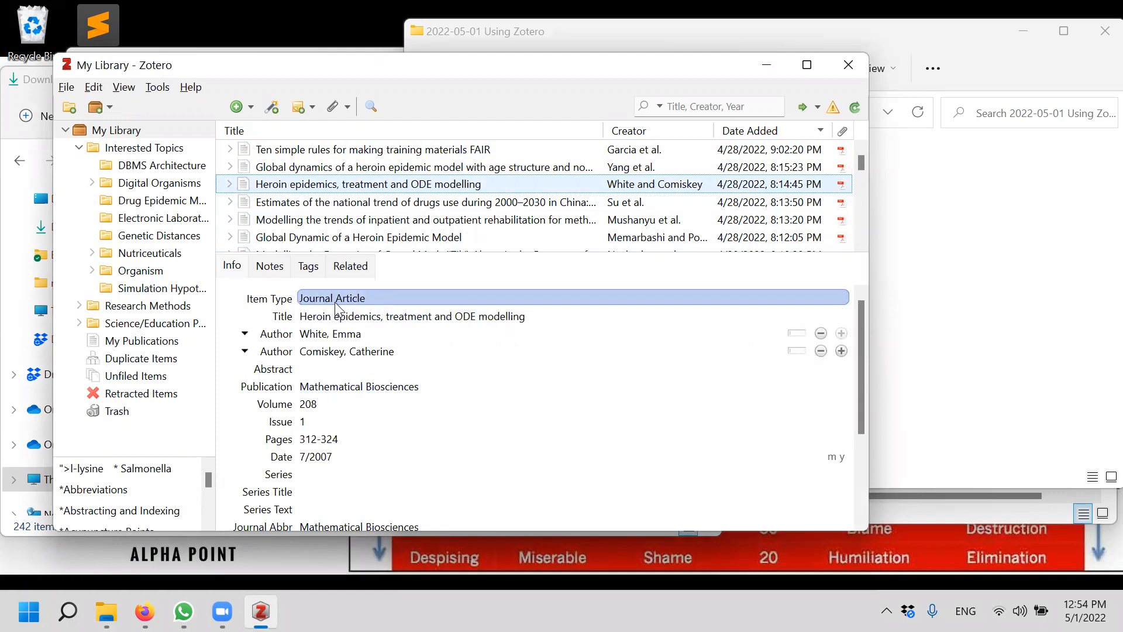
{"action": "mouse_move", "coordinate": [372, 306]}
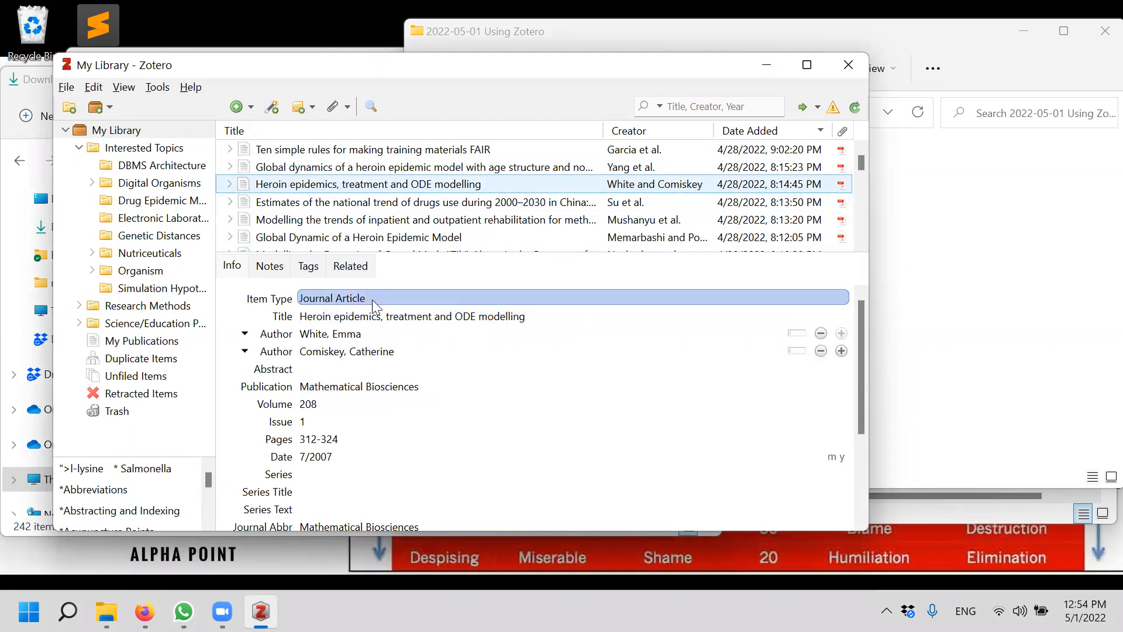
{"action": "scroll", "scroll_direction": "down", "scroll_amount": 3}
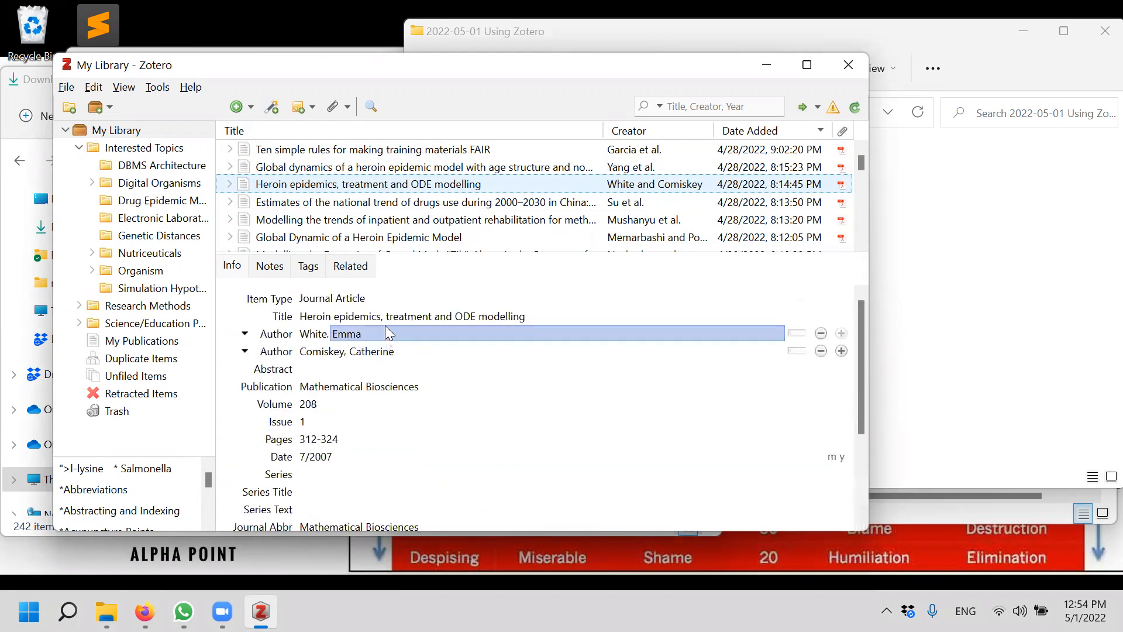
{"action": "left_click", "coordinate": [412, 316]}
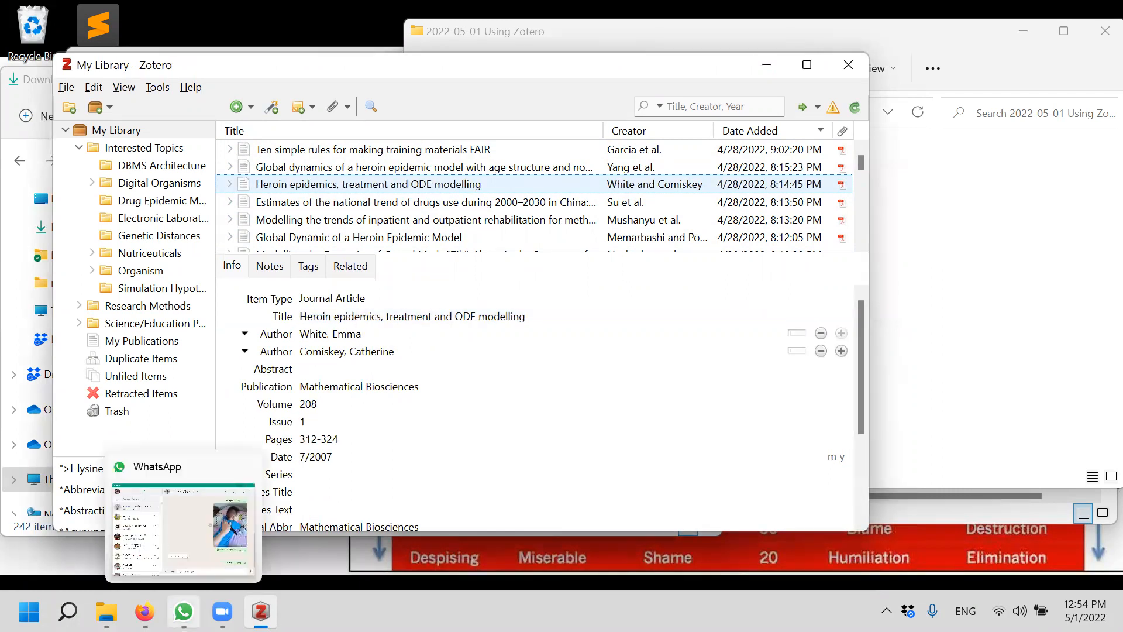
{"action": "mouse_move", "coordinate": [630, 491]}
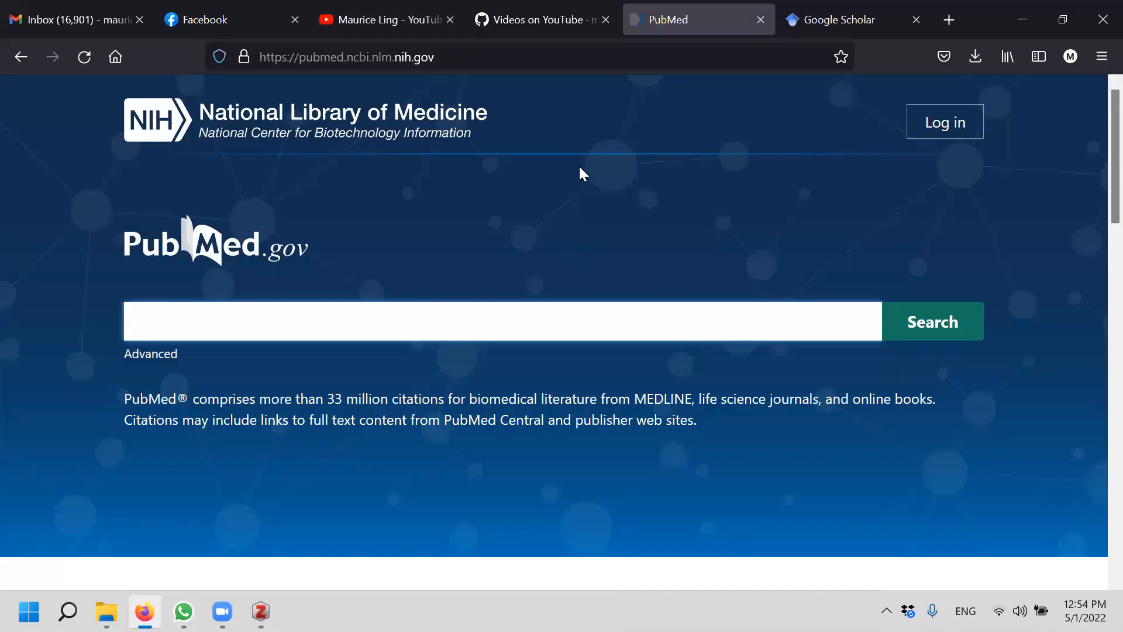
{"action": "mouse_move", "coordinate": [920, 285]}
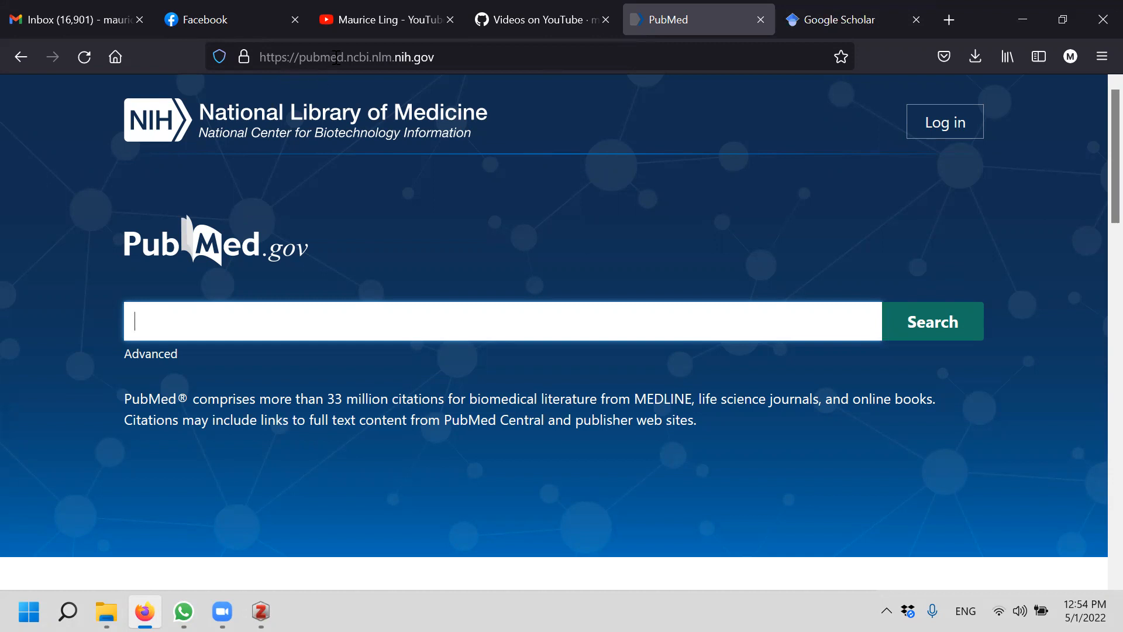
{"action": "mouse_move", "coordinate": [317, 156]}
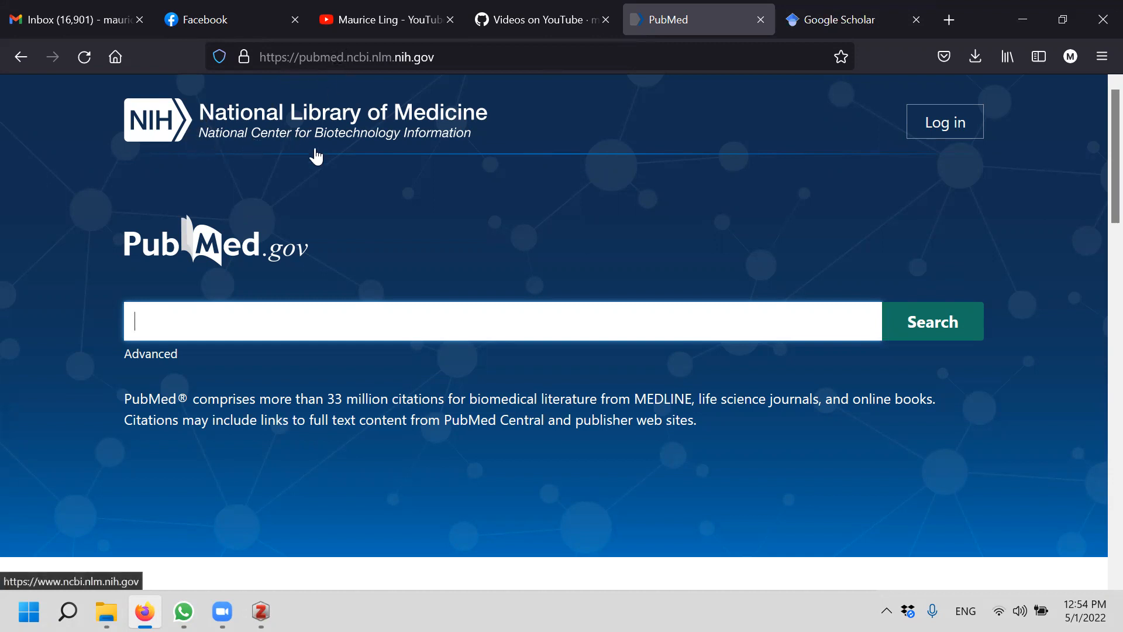
{"action": "mouse_move", "coordinate": [482, 139]}
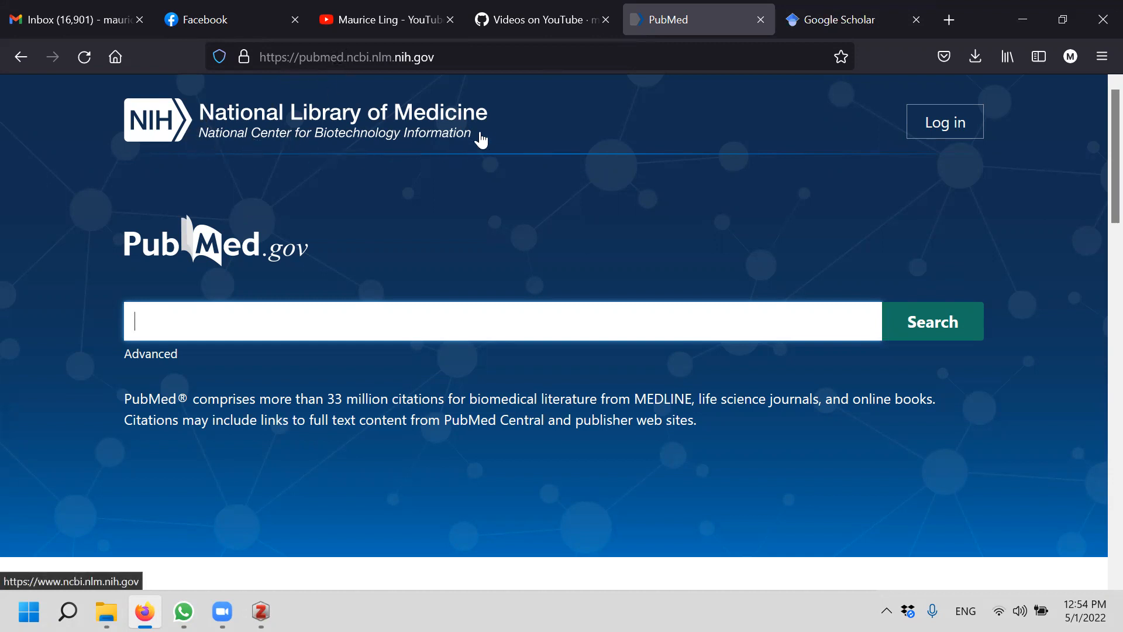
{"action": "mouse_move", "coordinate": [638, 151]}
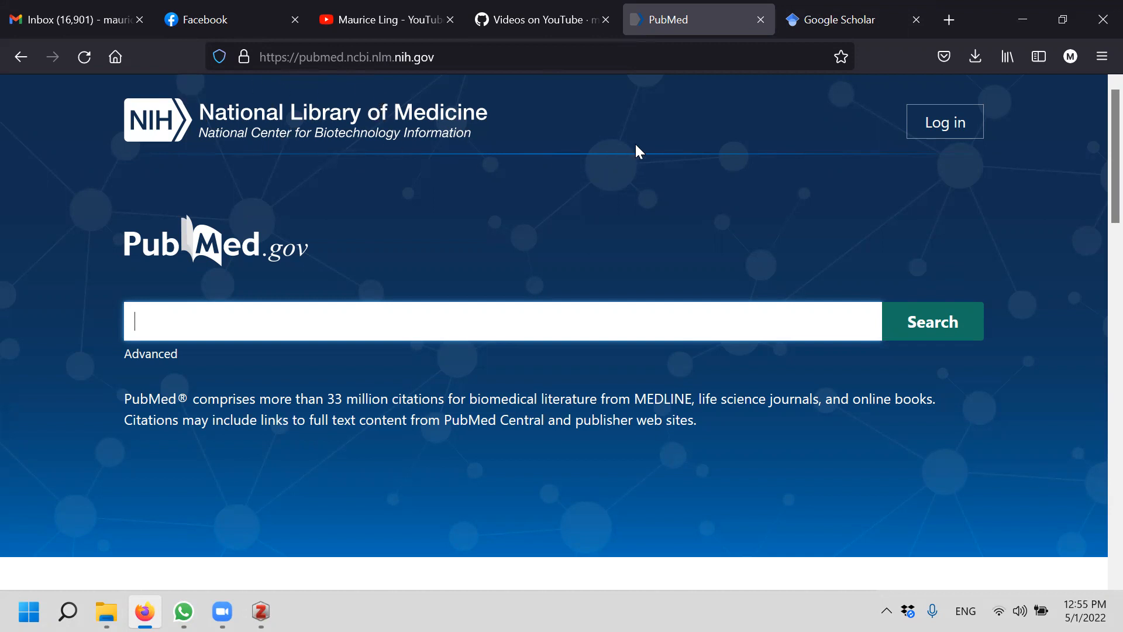
{"action": "mouse_move", "coordinate": [701, 201]}
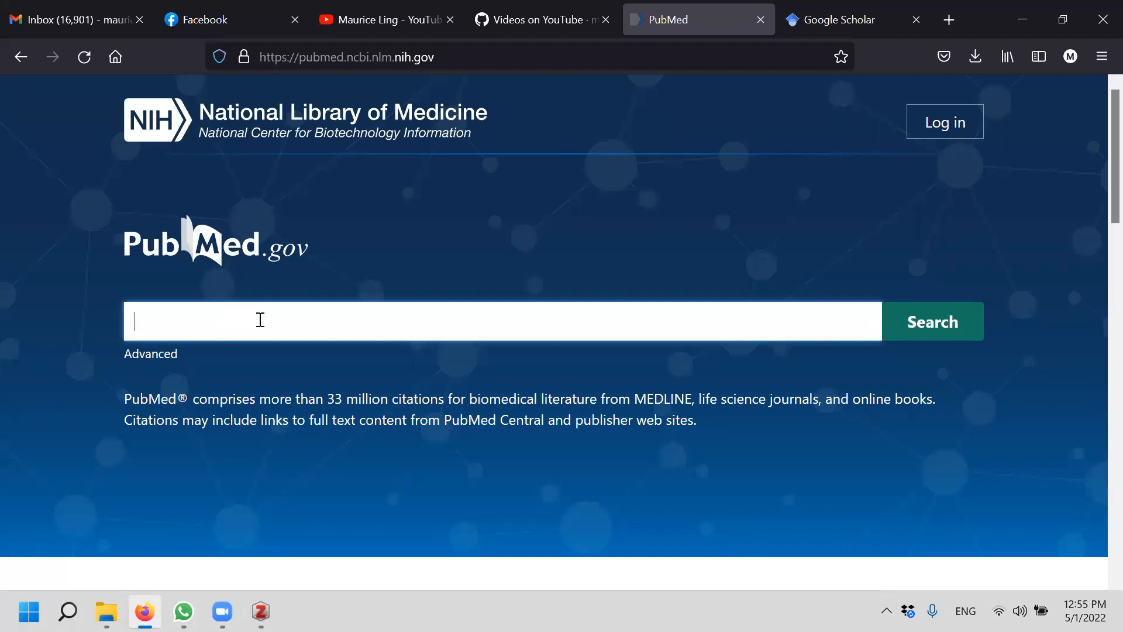
{"action": "mouse_move", "coordinate": [510, 232]}
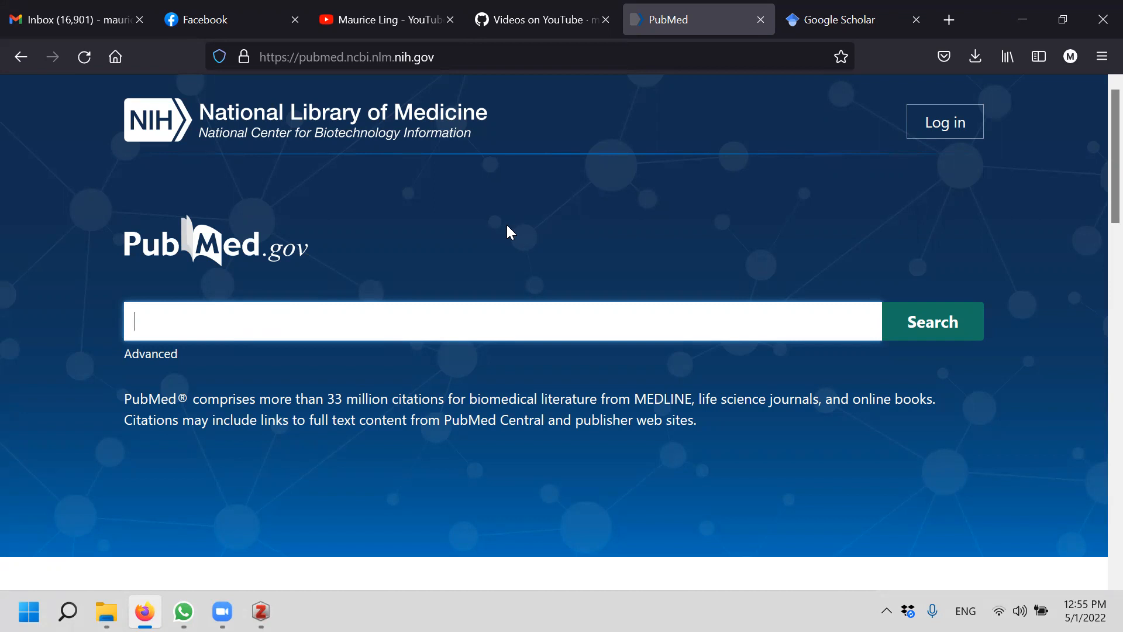
Enter the PubMed query 'ethnography drug use'
{"action": "type", "text": "n"}
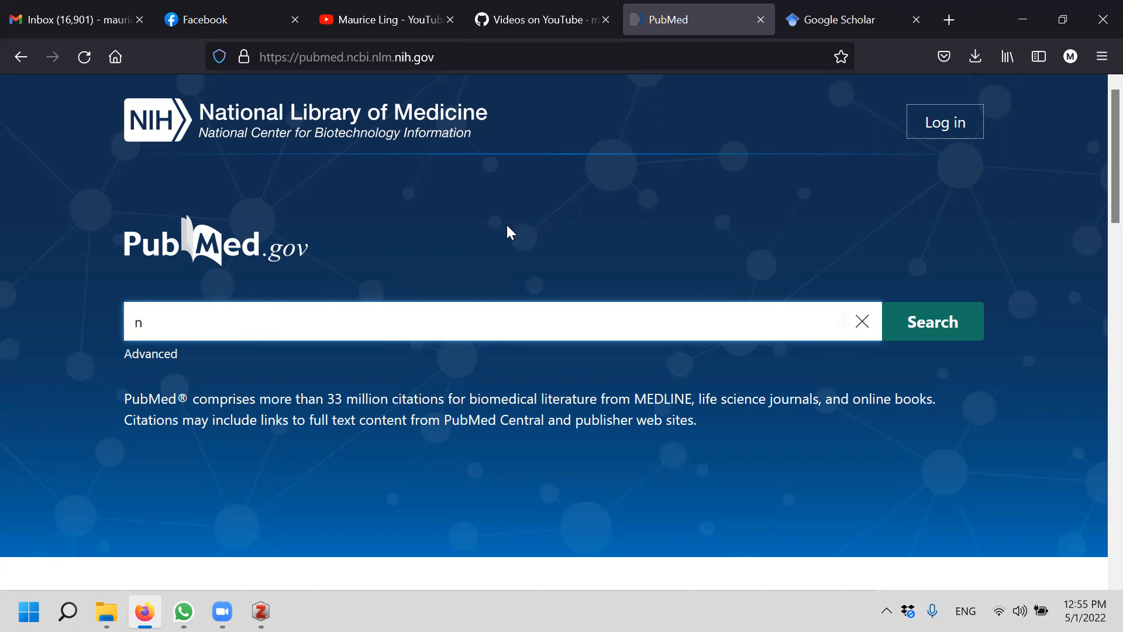
{"action": "type", "text": "ethon"}
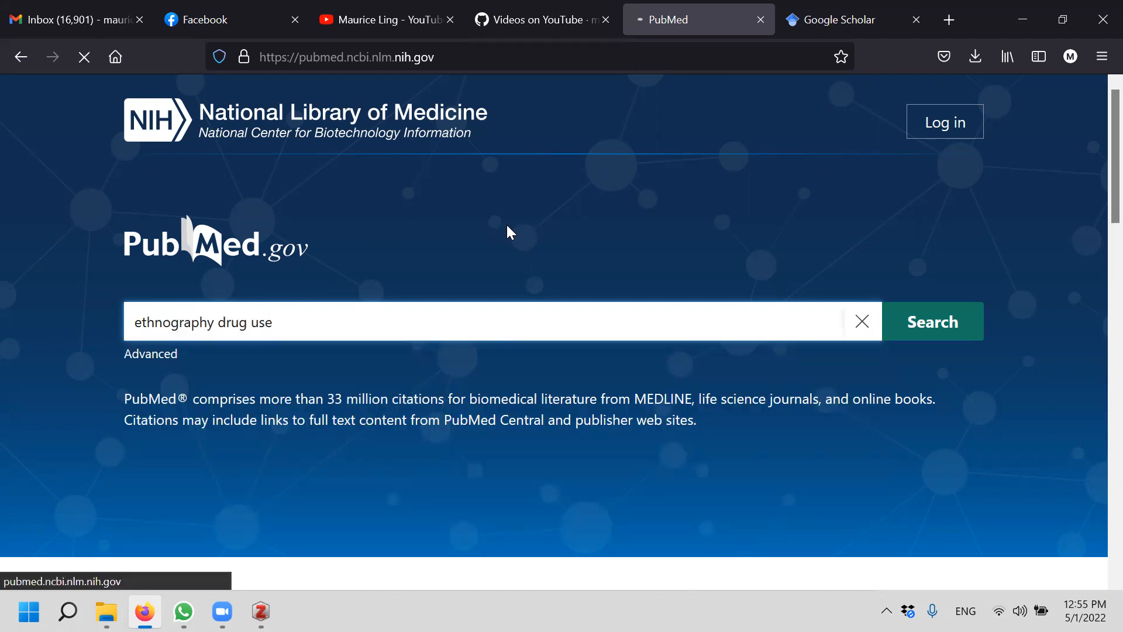
{"action": "mouse_move", "coordinate": [670, 188]}
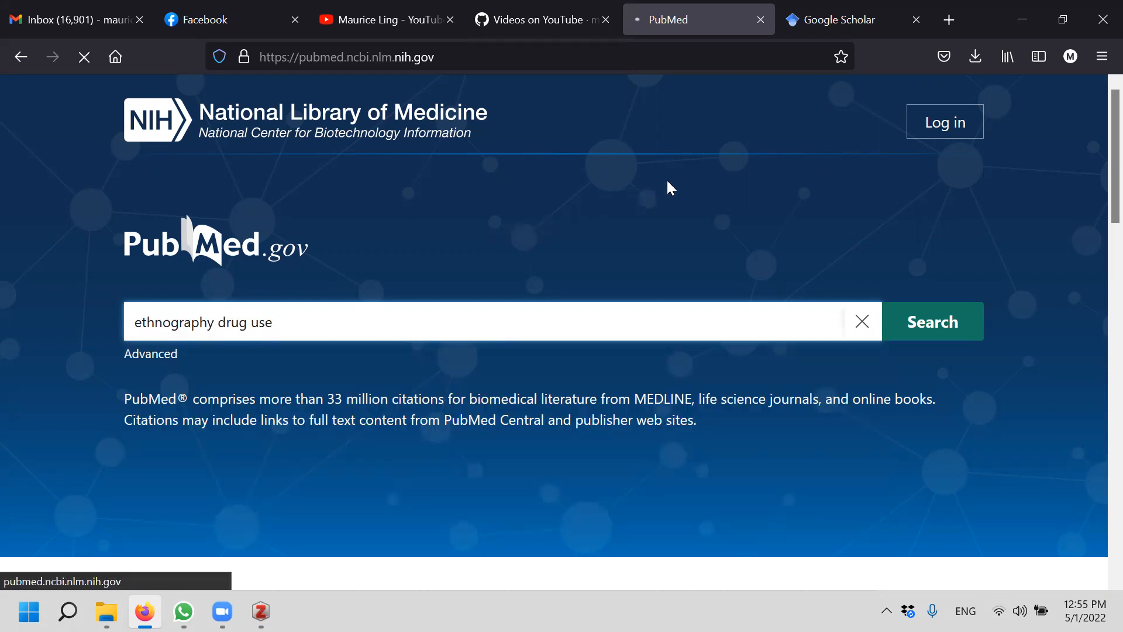
Run the PubMed search for 'ethnography drug use'
{"action": "left_click", "coordinate": [932, 321]}
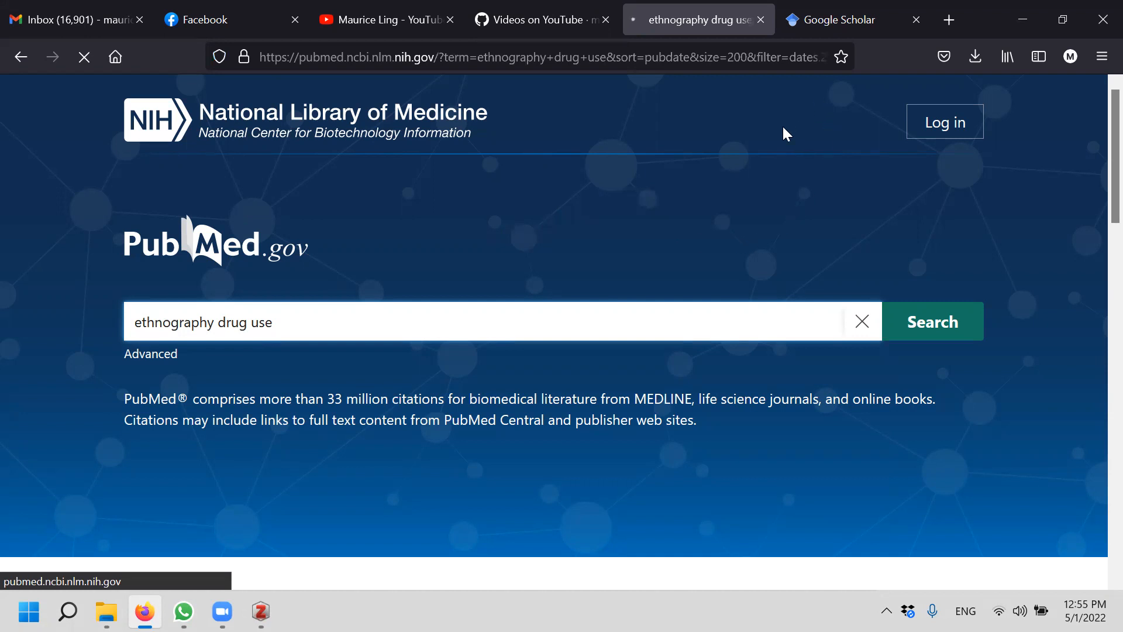
{"action": "left_click", "coordinate": [931, 321]}
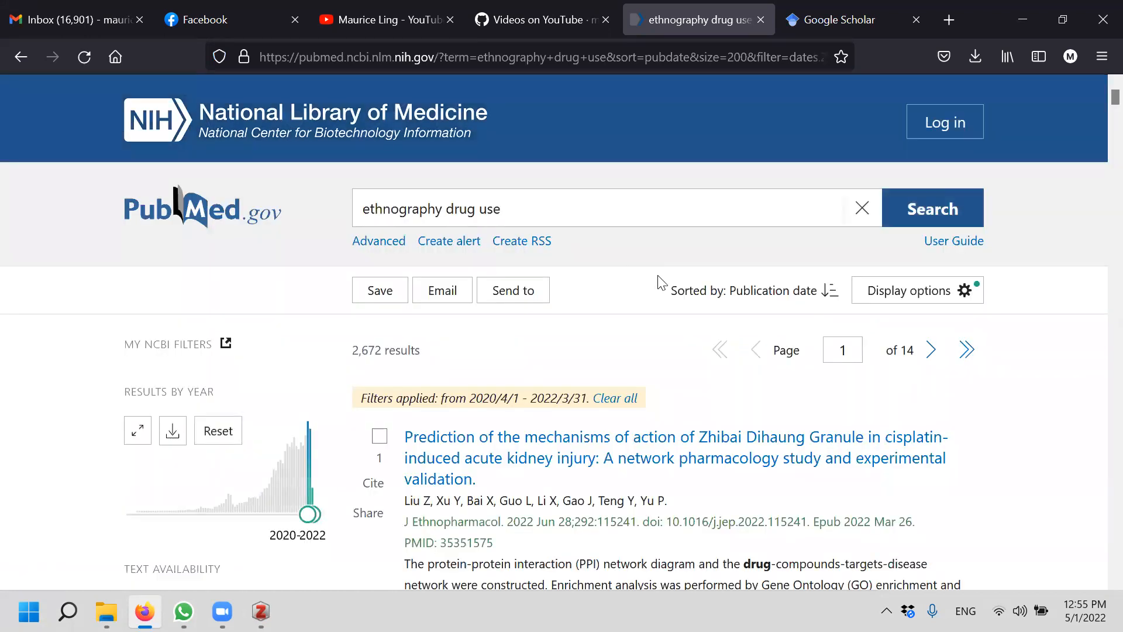
{"action": "scroll", "scroll_direction": "down", "scroll_amount": 3}
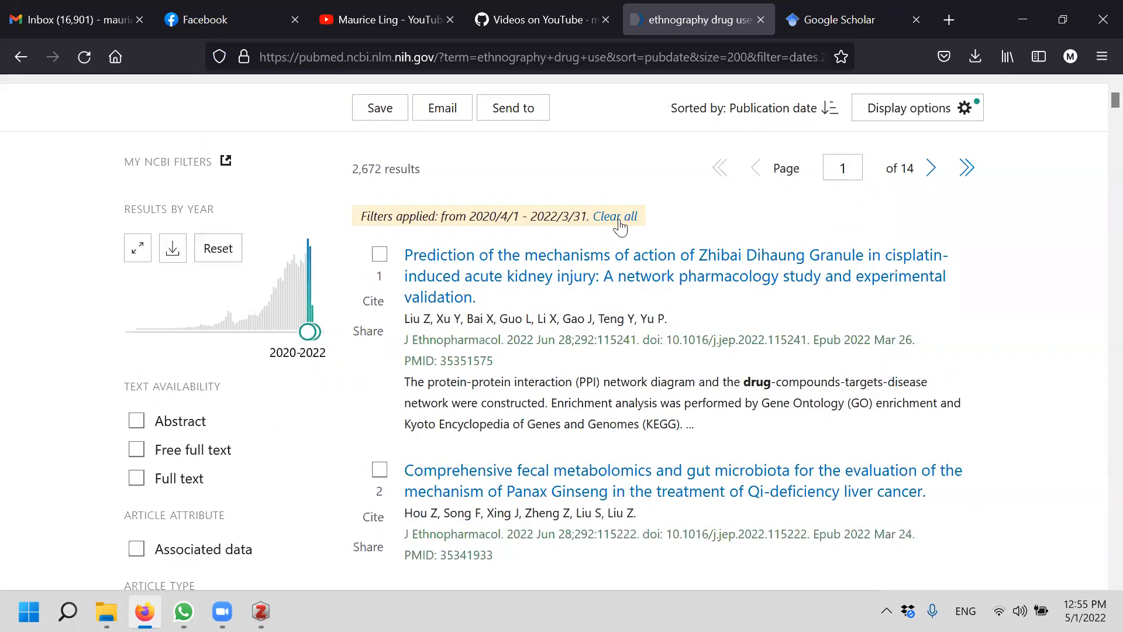
Restrict the results to publication years 2004–2012
{"action": "left_click", "coordinate": [615, 216]}
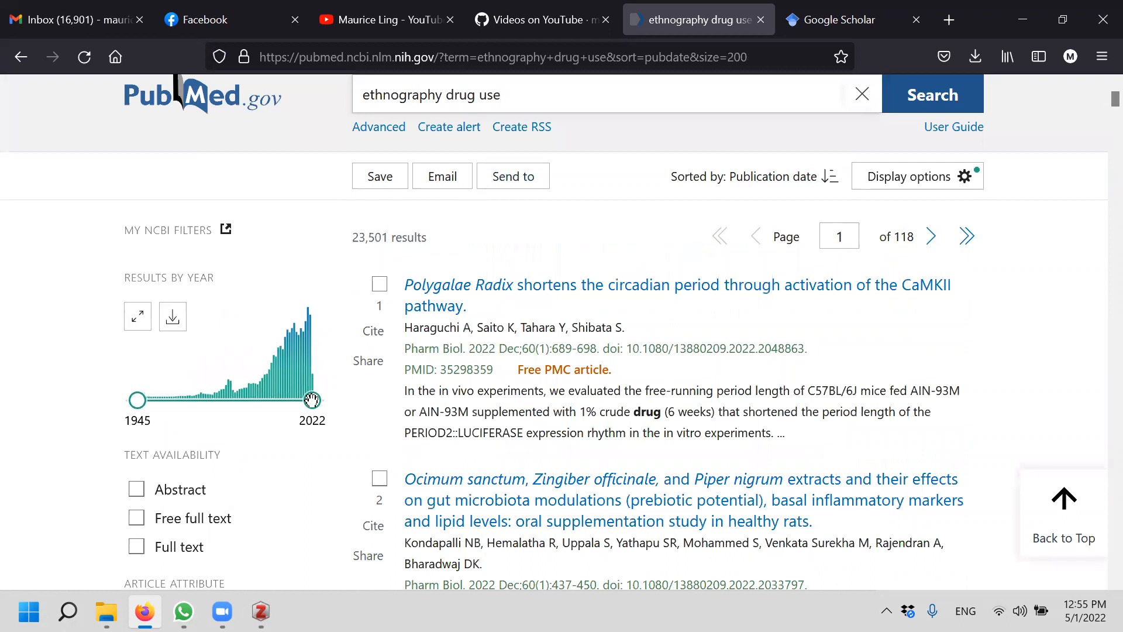
{"action": "left_click_drag", "start_coordinate": [312, 399], "coordinate": [289, 400]}
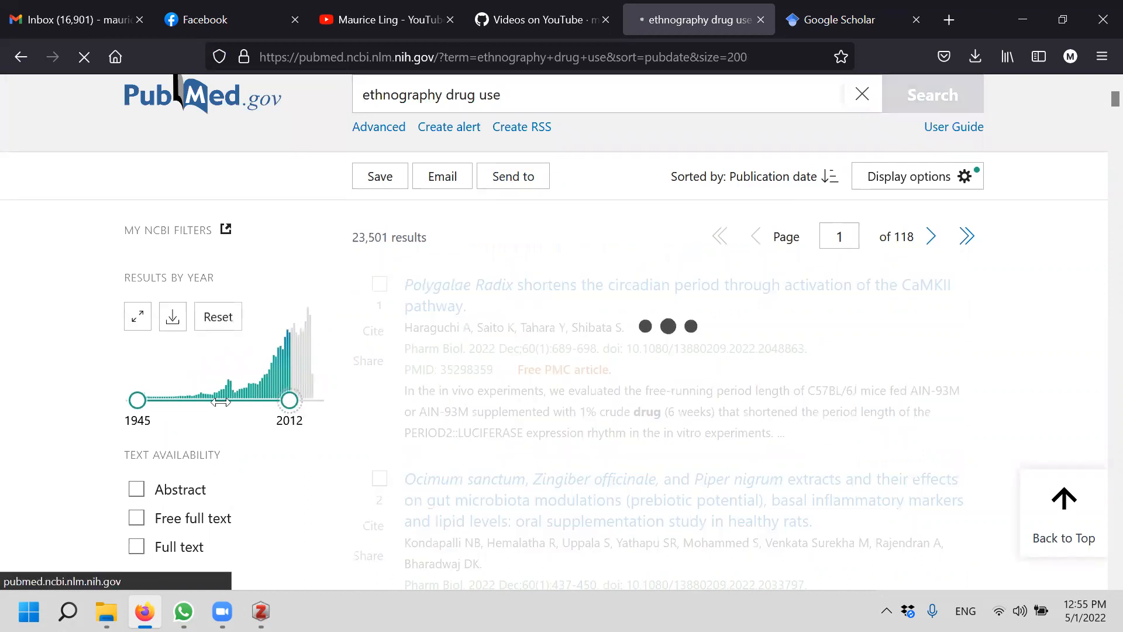
{"action": "left_click_drag", "start_coordinate": [289, 399], "coordinate": [302, 400]}
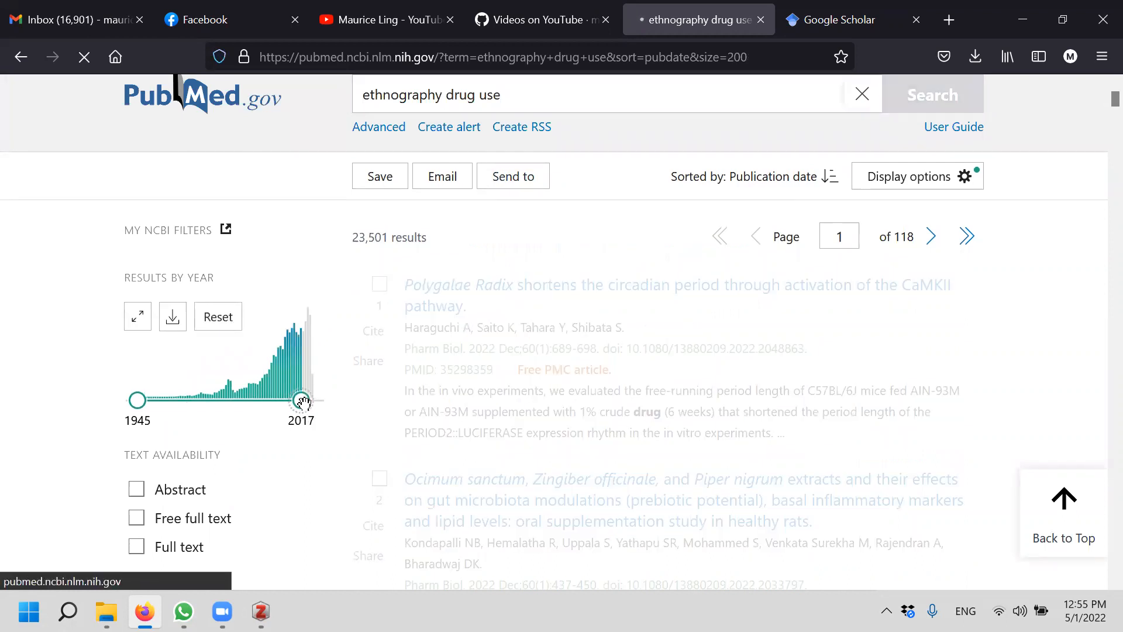
{"action": "left_click_drag", "start_coordinate": [302, 400], "coordinate": [287, 514]}
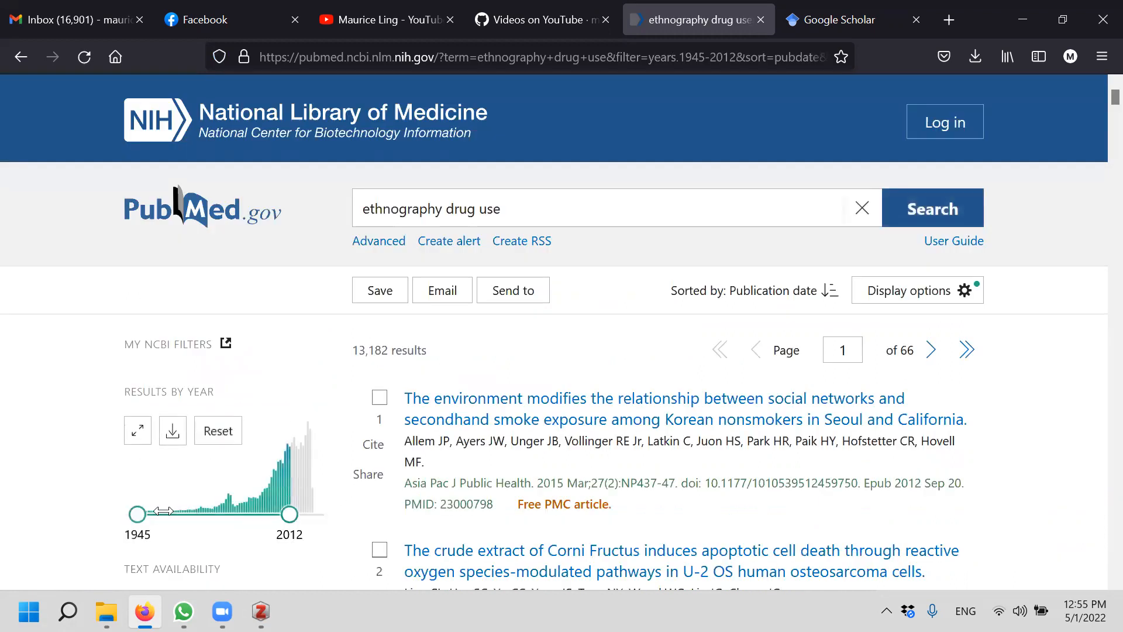
{"action": "left_click_drag", "start_coordinate": [137, 514], "coordinate": [268, 514]}
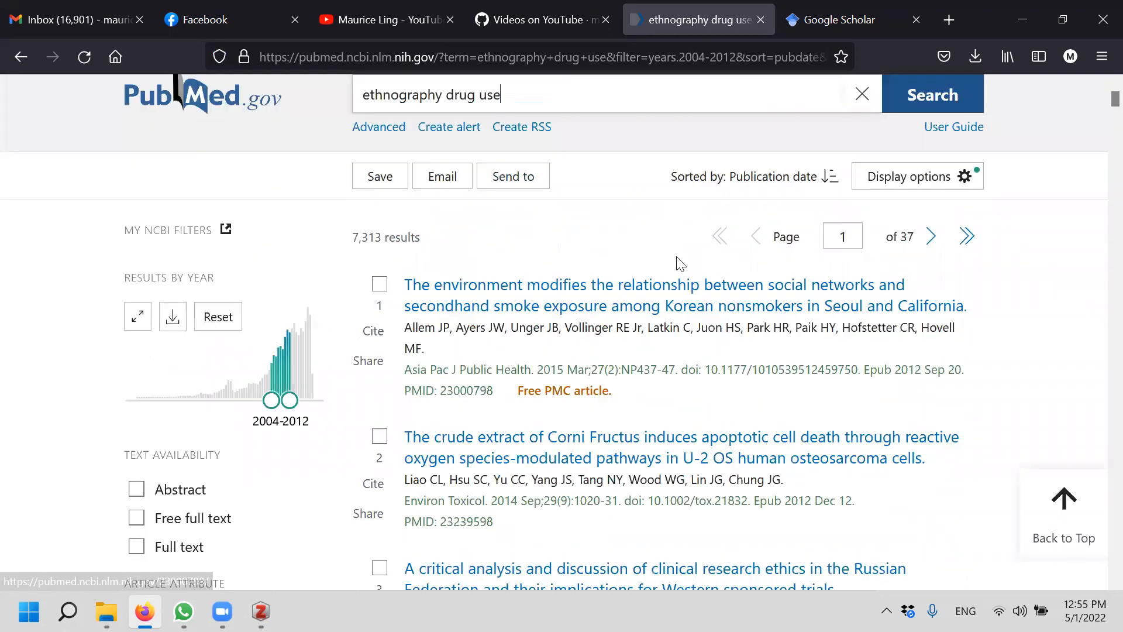
Select the first result's PMID, 23000798
{"action": "scroll", "scroll_direction": "down", "scroll_amount": 3}
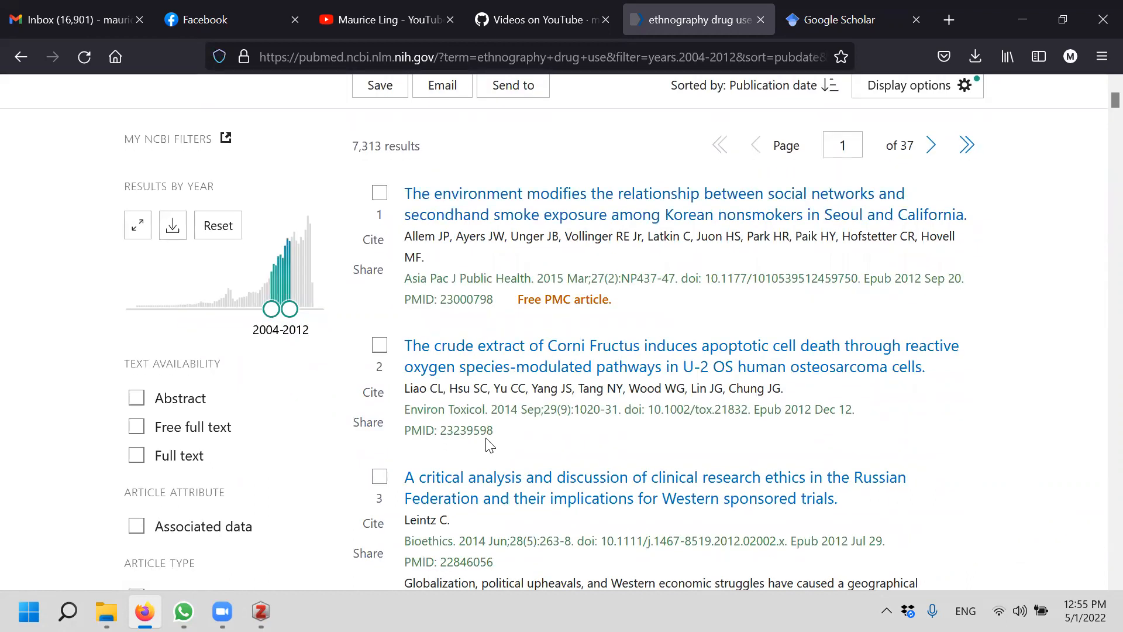
{"action": "mouse_move", "coordinate": [648, 273]}
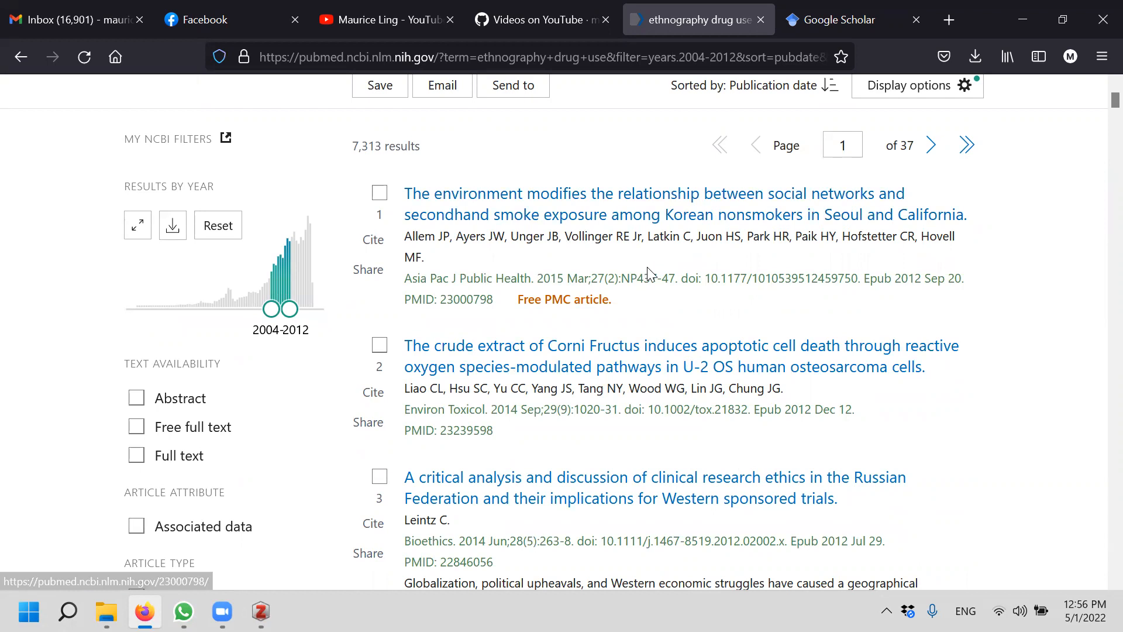
{"action": "mouse_move", "coordinate": [590, 305]}
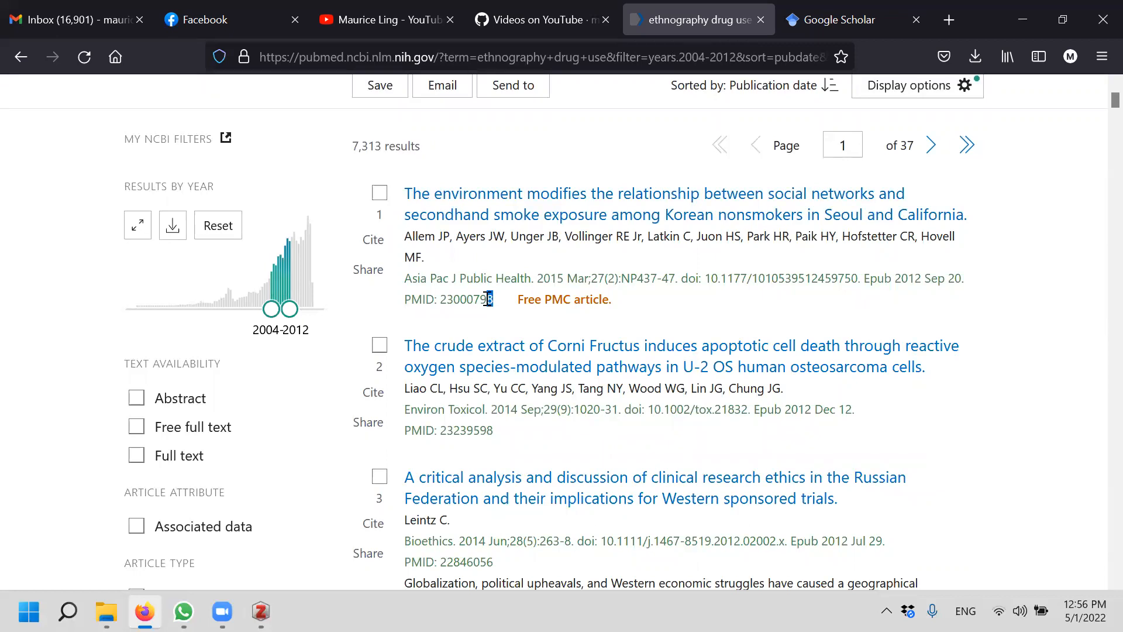
{"action": "double_click", "coordinate": [465, 299]}
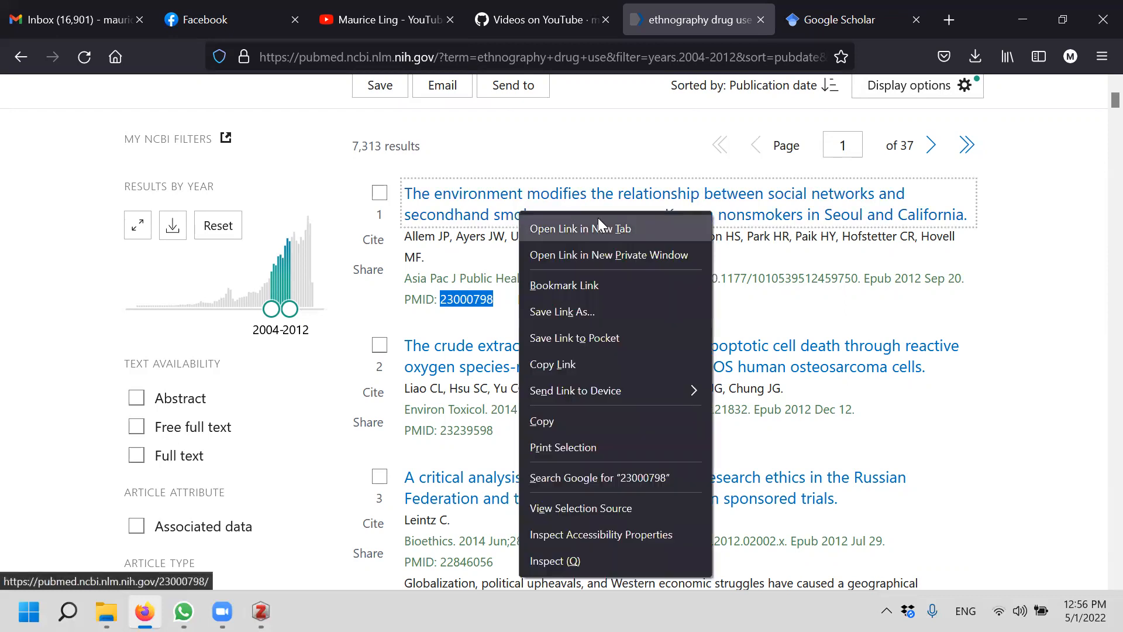
Open the secondhand smoke article in a new tab and select its PMID 23000798
{"action": "left_click", "coordinate": [578, 228]}
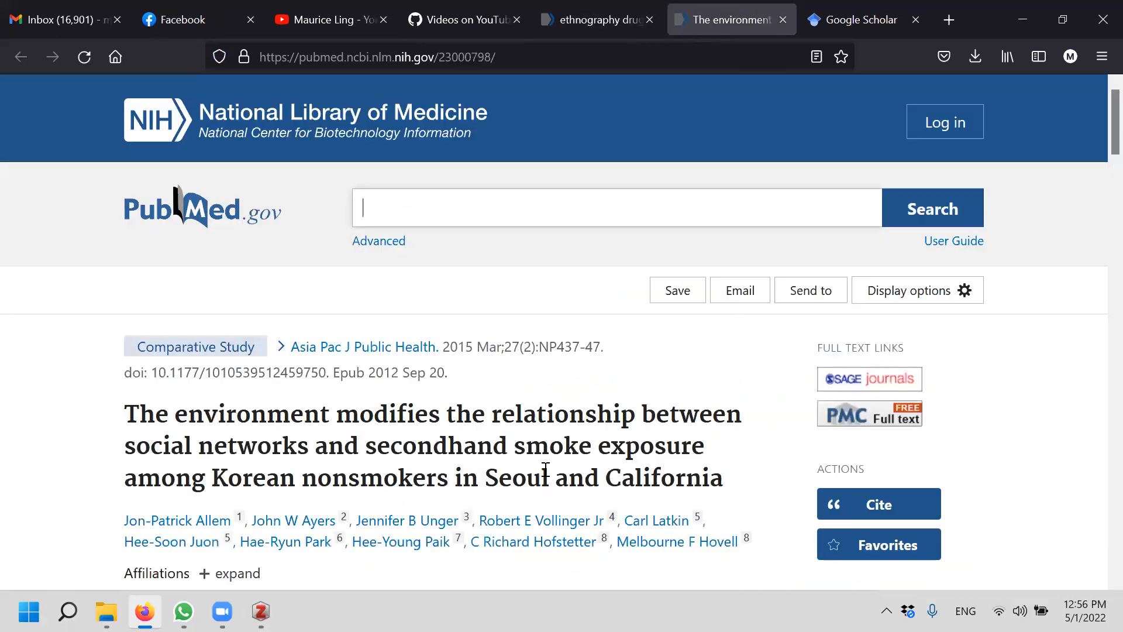
{"action": "scroll", "scroll_direction": "down", "scroll_amount": 3}
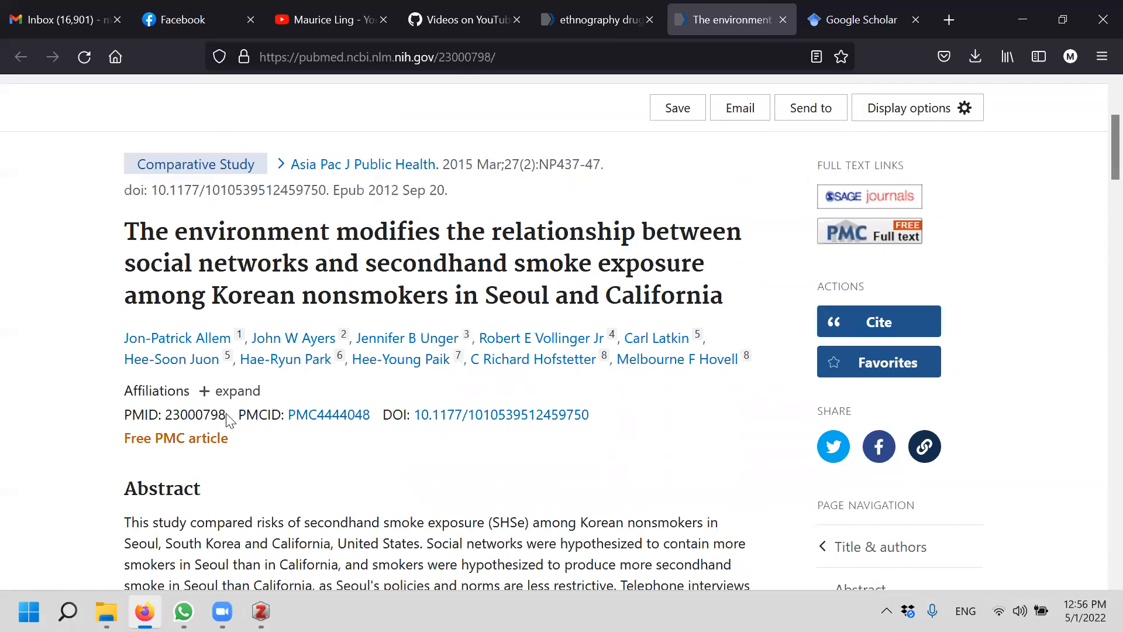
{"action": "double_click", "coordinate": [195, 414]}
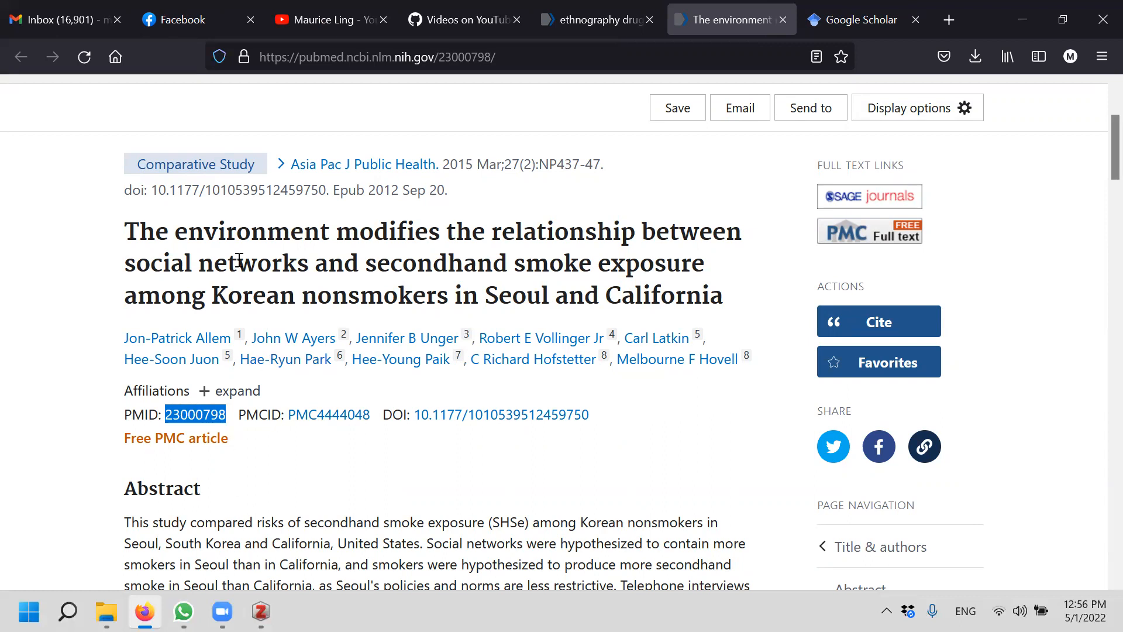
{"action": "mouse_move", "coordinate": [351, 227]}
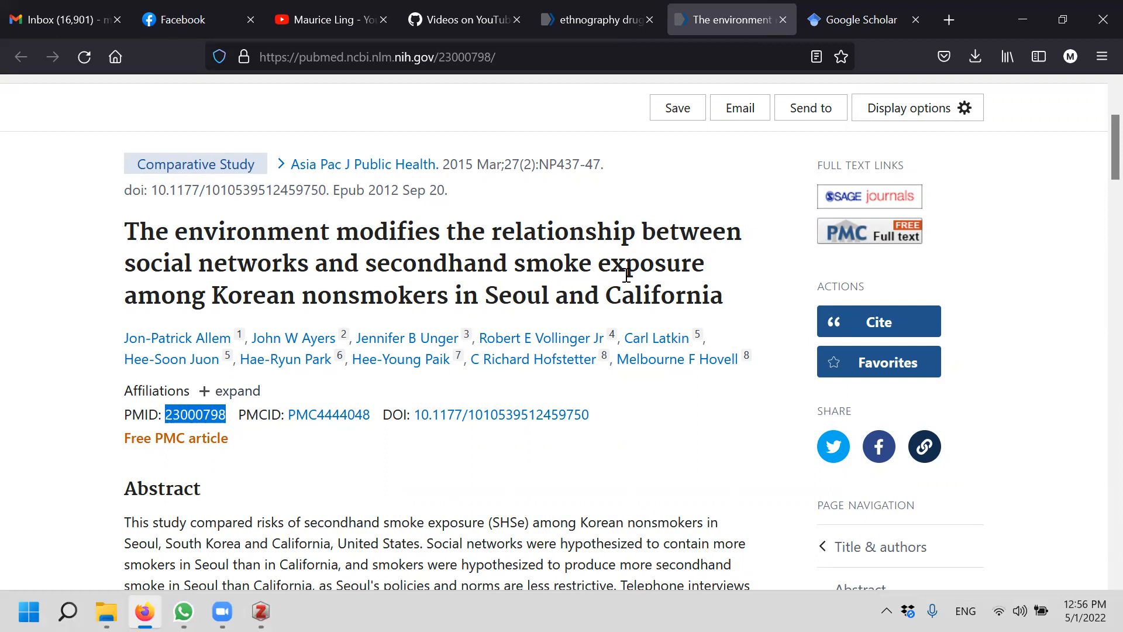
{"action": "mouse_move", "coordinate": [354, 300]}
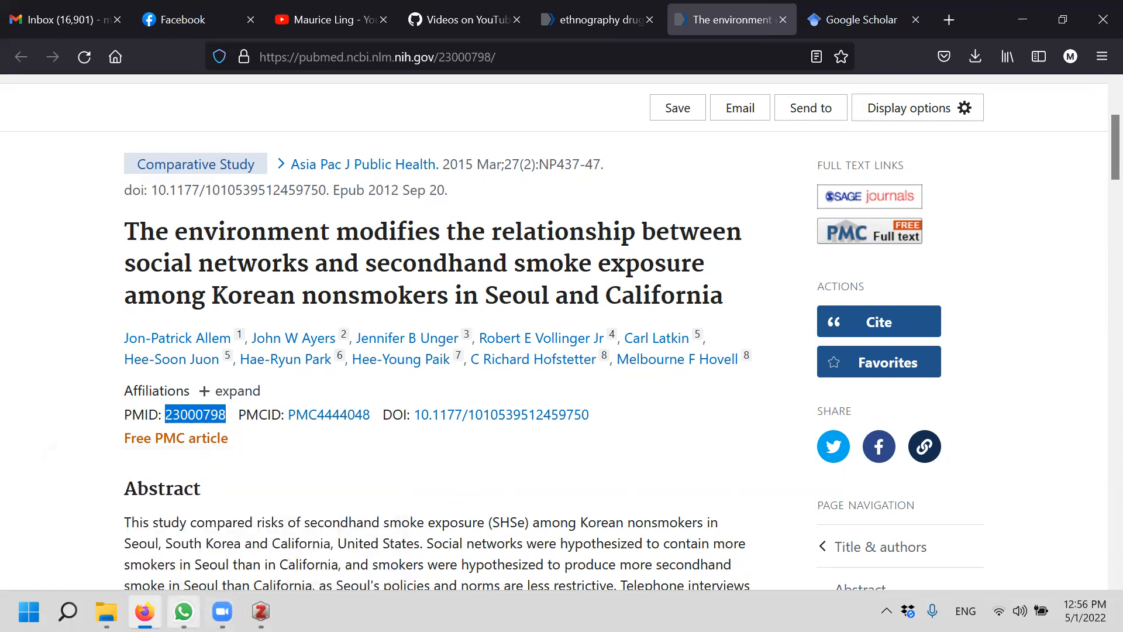
Add PMID 23000798 to the Zotero library via Add Item(s) by Identifier
{"action": "left_click", "coordinate": [260, 612]}
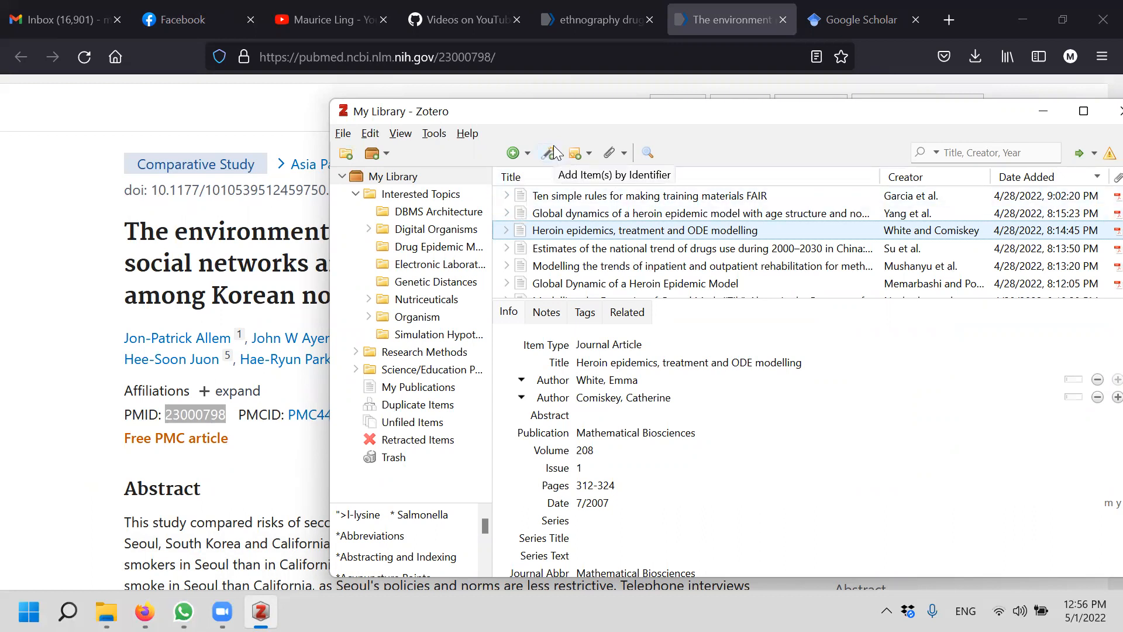
{"action": "left_click", "coordinate": [548, 153]}
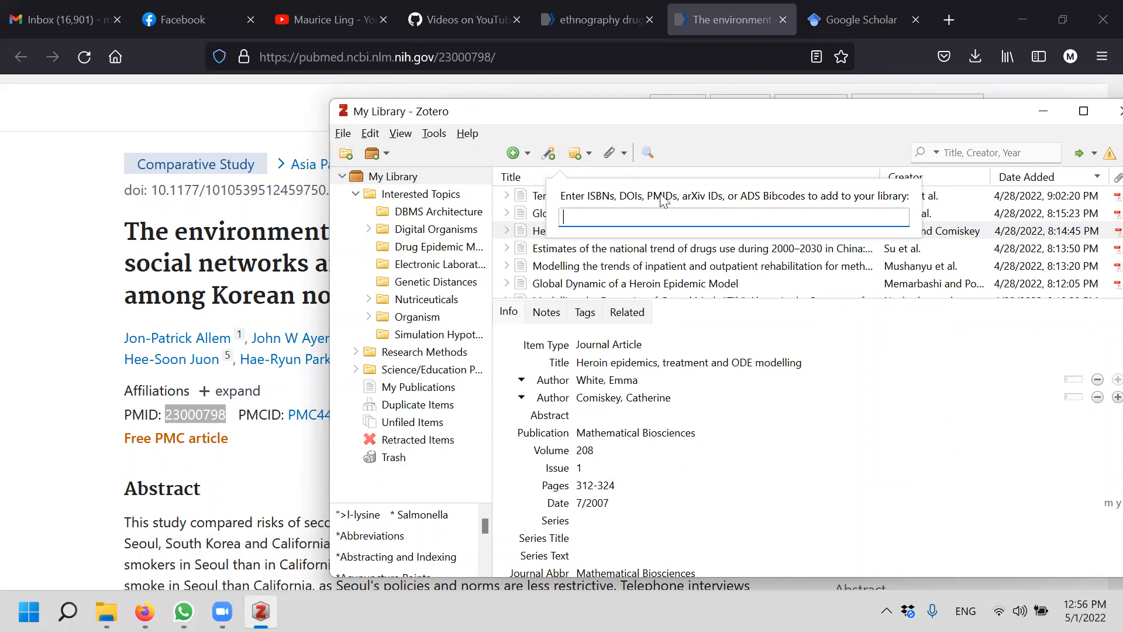
{"action": "left_click", "coordinate": [438, 247]}
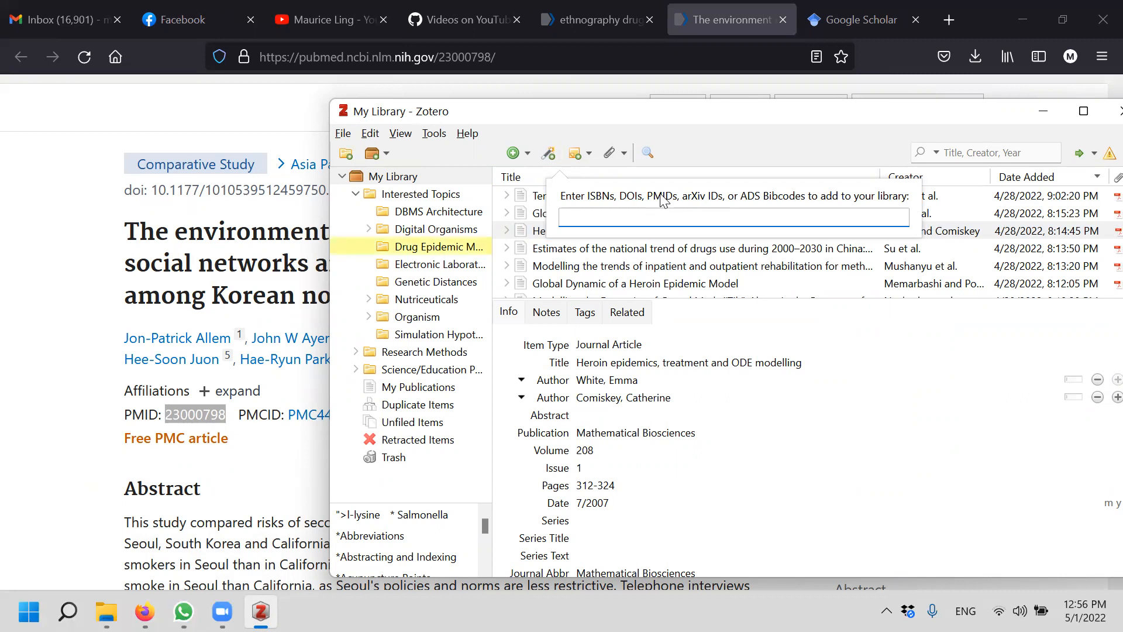
{"action": "type", "text": "23000798"}
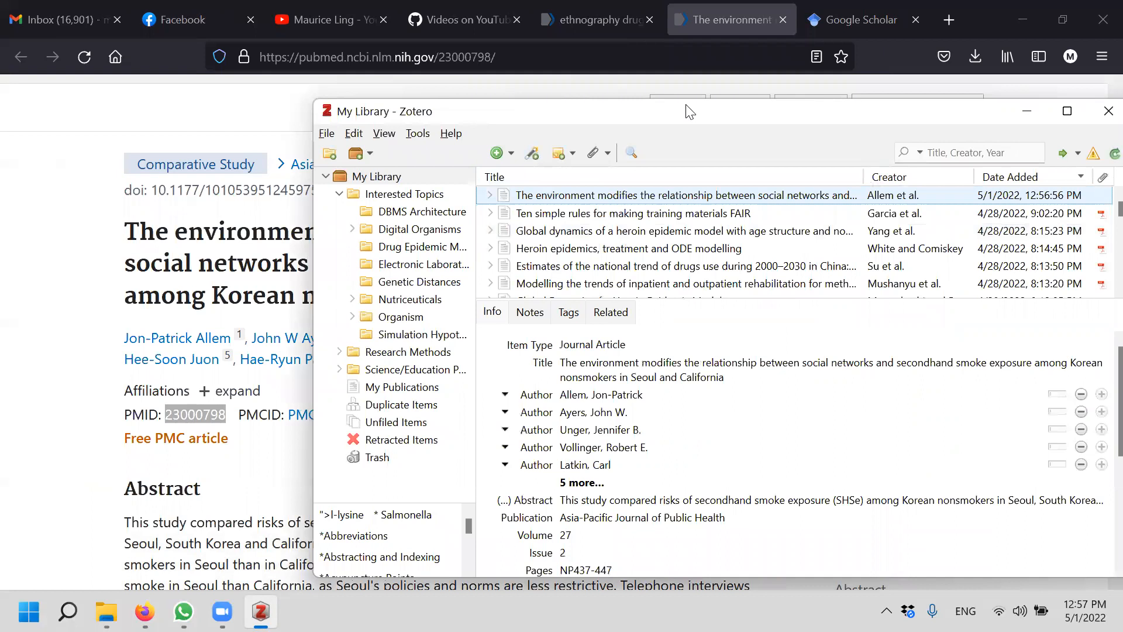
Review the imported article's abstract and page range without editing them
{"action": "left_click", "coordinate": [573, 411]}
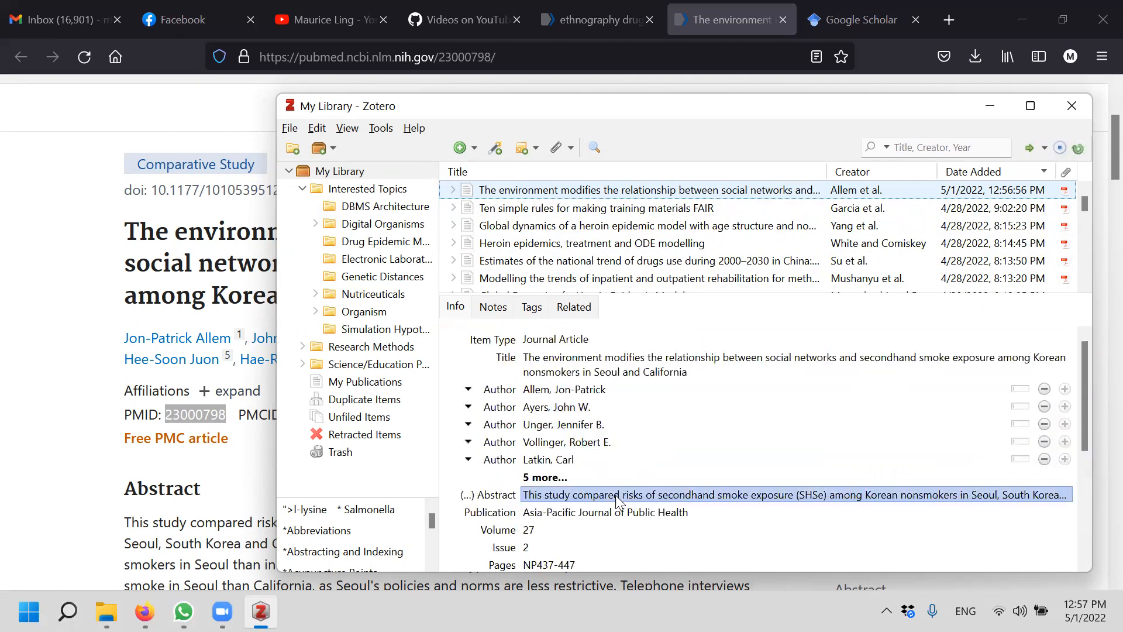
{"action": "scroll", "scroll_direction": "down", "scroll_amount": 3}
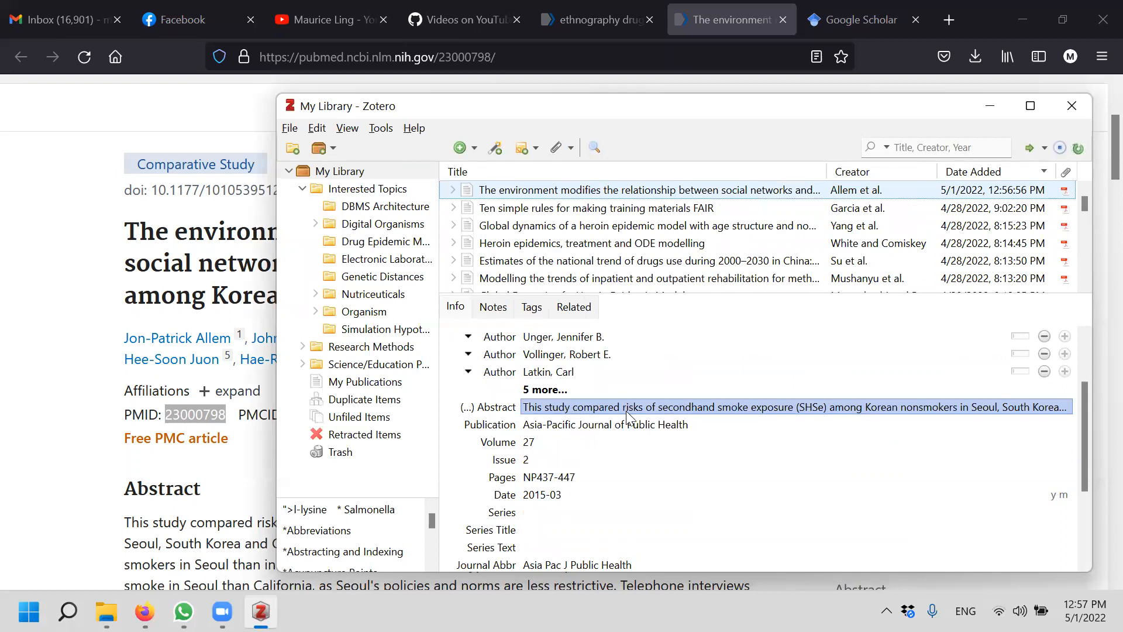
{"action": "left_click", "coordinate": [551, 478]}
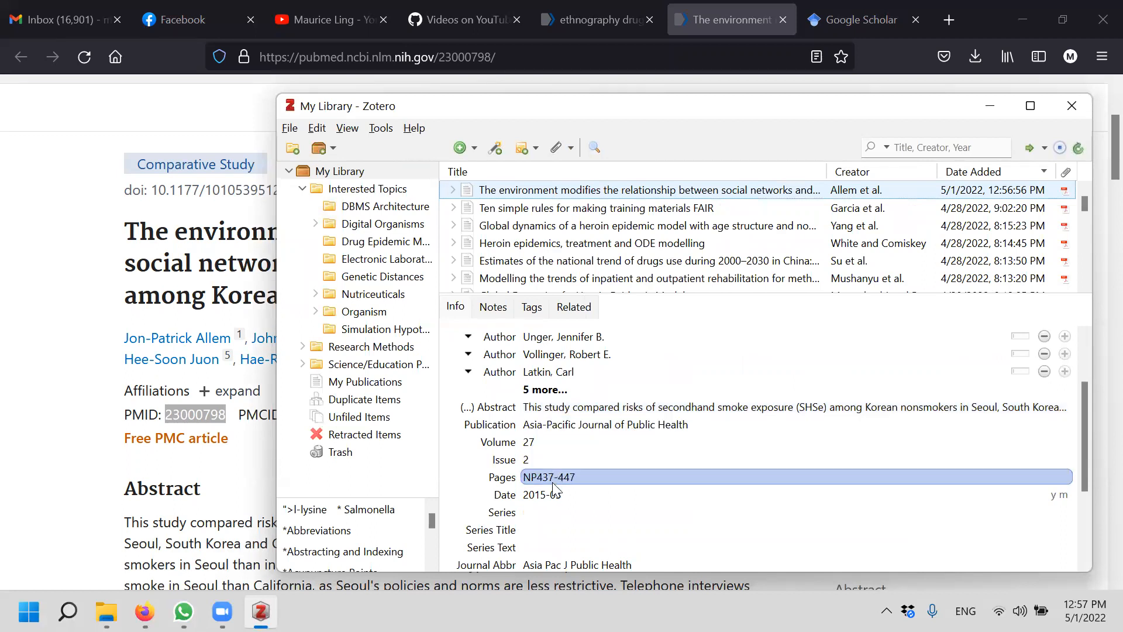
{"action": "left_click", "coordinate": [581, 337]}
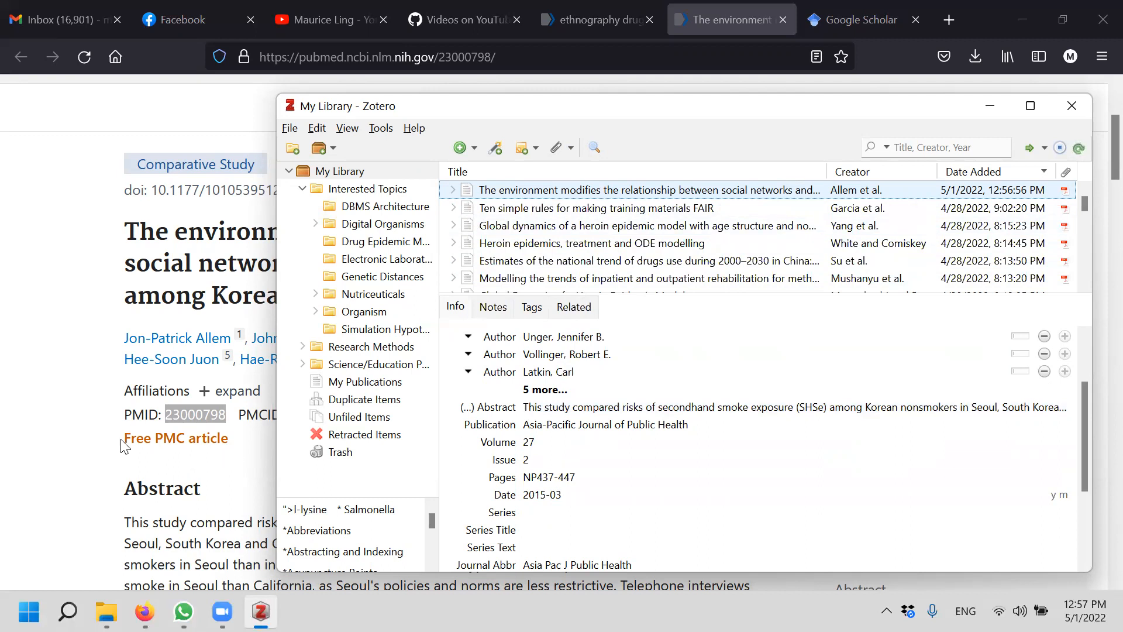
{"action": "mouse_move", "coordinate": [467, 199]}
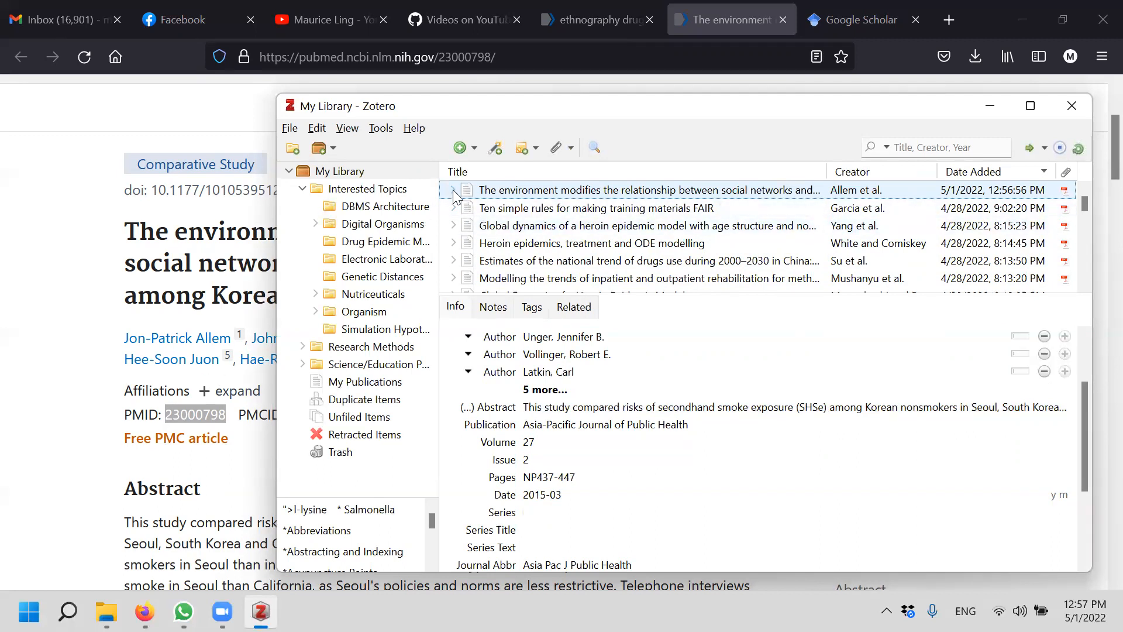
{"action": "left_click", "coordinate": [452, 190]}
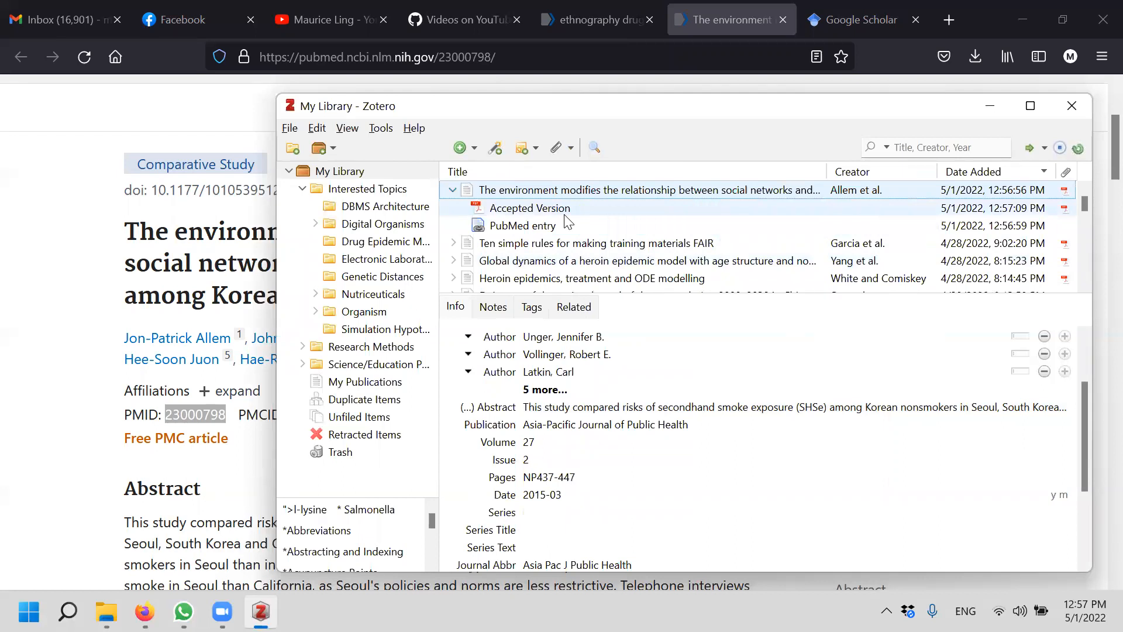
{"action": "left_click", "coordinate": [452, 189]}
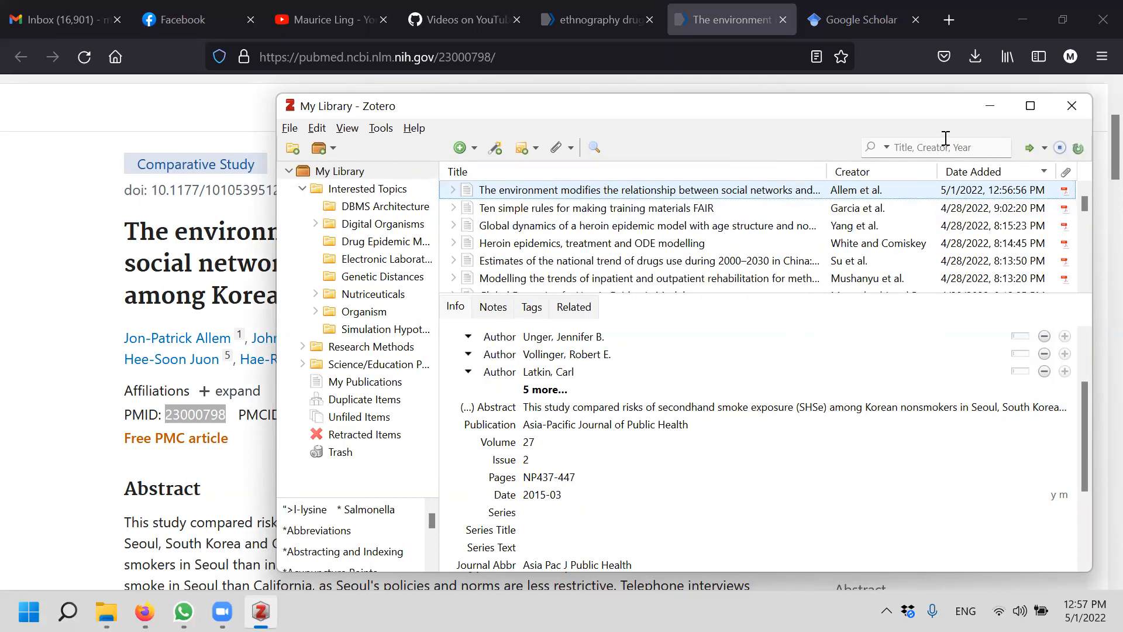
{"action": "double_click", "coordinate": [645, 189]}
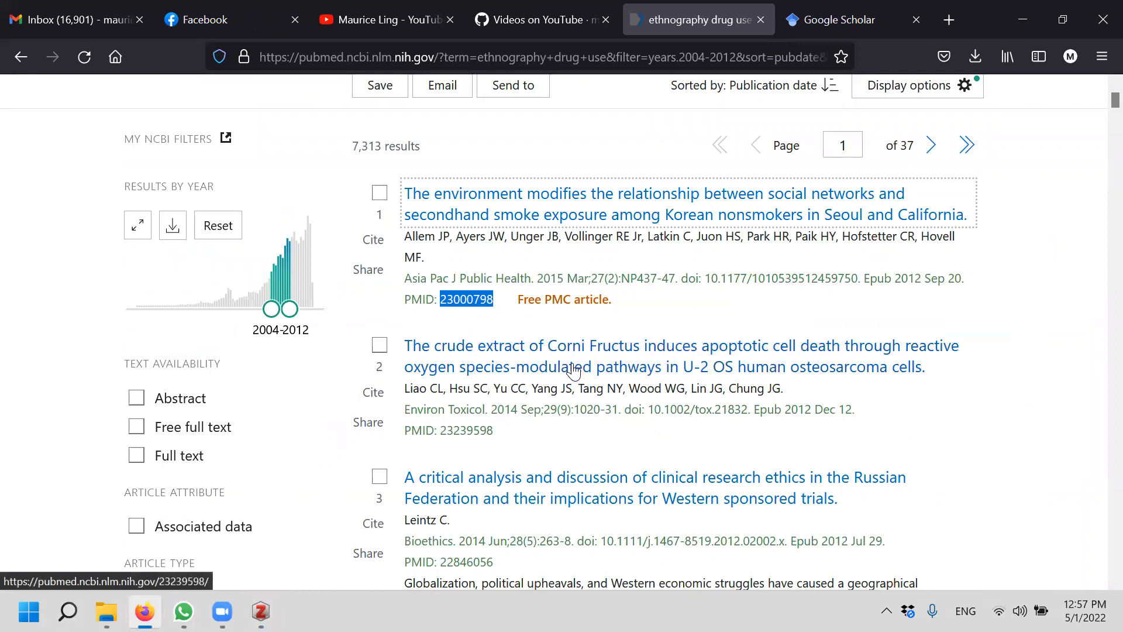
Open the Corni Fructus article (PMID 23239598) in a new tab and view its abstract
{"action": "right_click", "coordinate": [573, 367]}
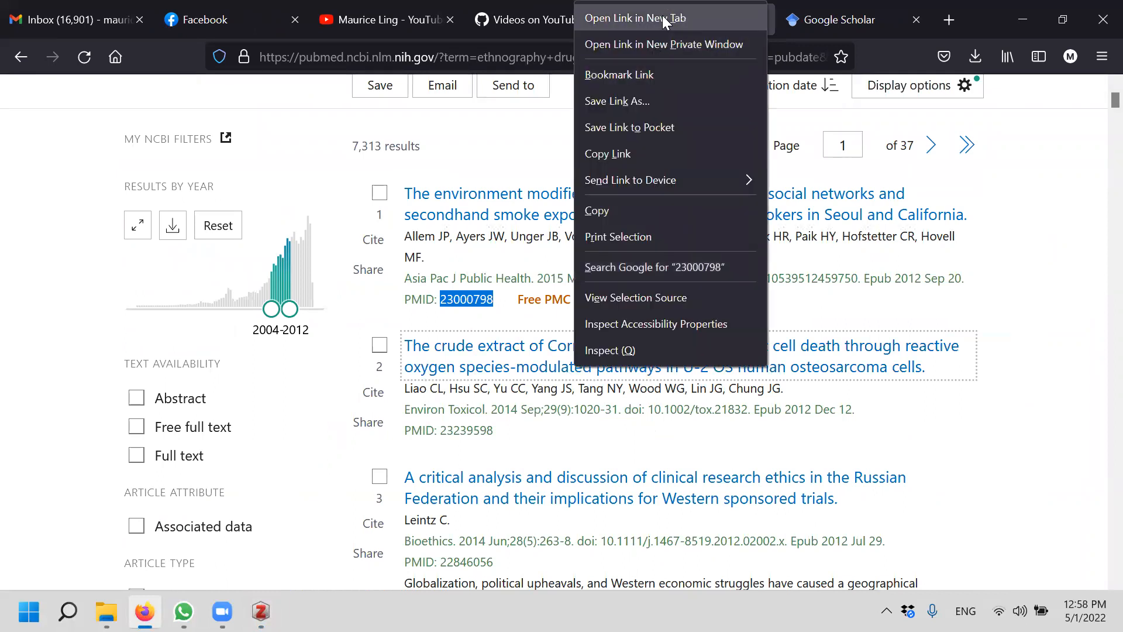
{"action": "left_click", "coordinate": [631, 19]}
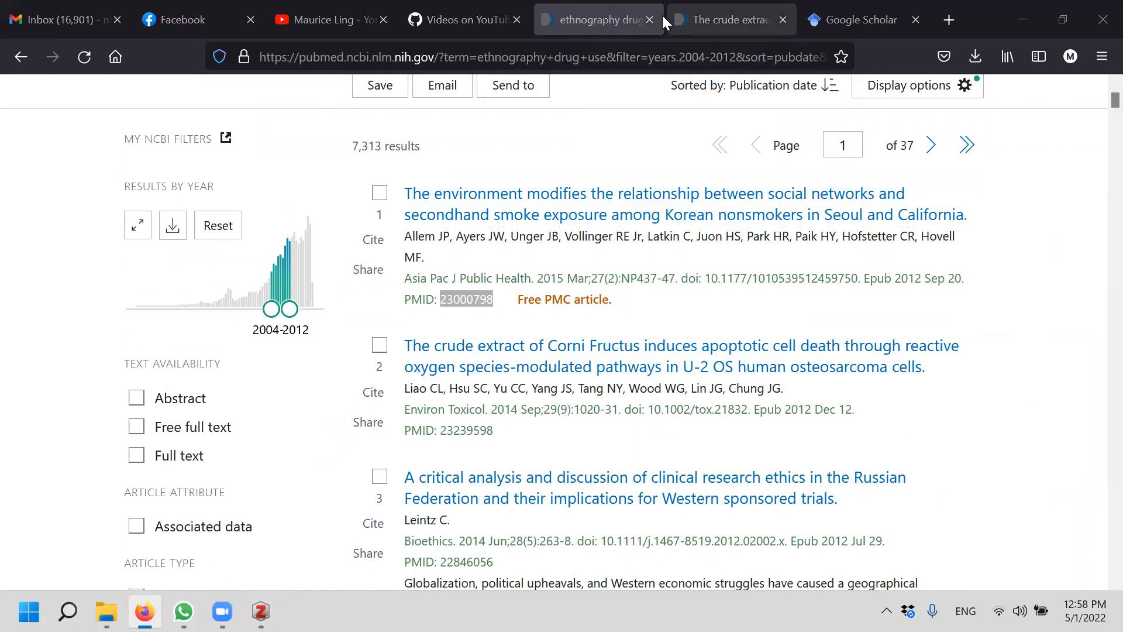
{"action": "left_click", "coordinate": [723, 20]}
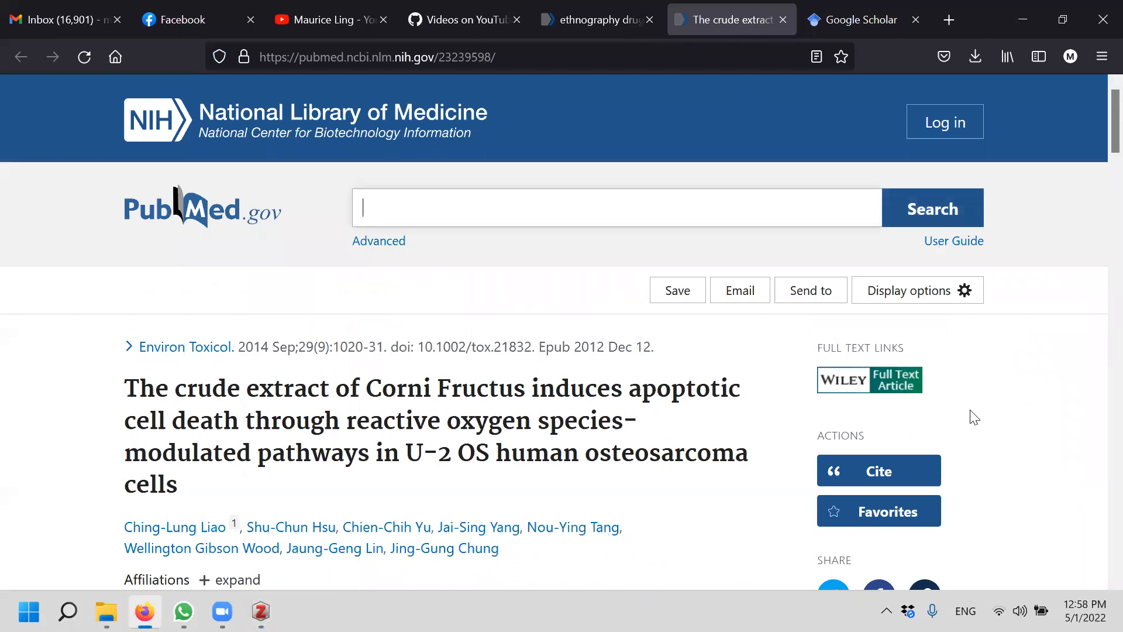
{"action": "scroll", "scroll_direction": "down", "scroll_amount": 3}
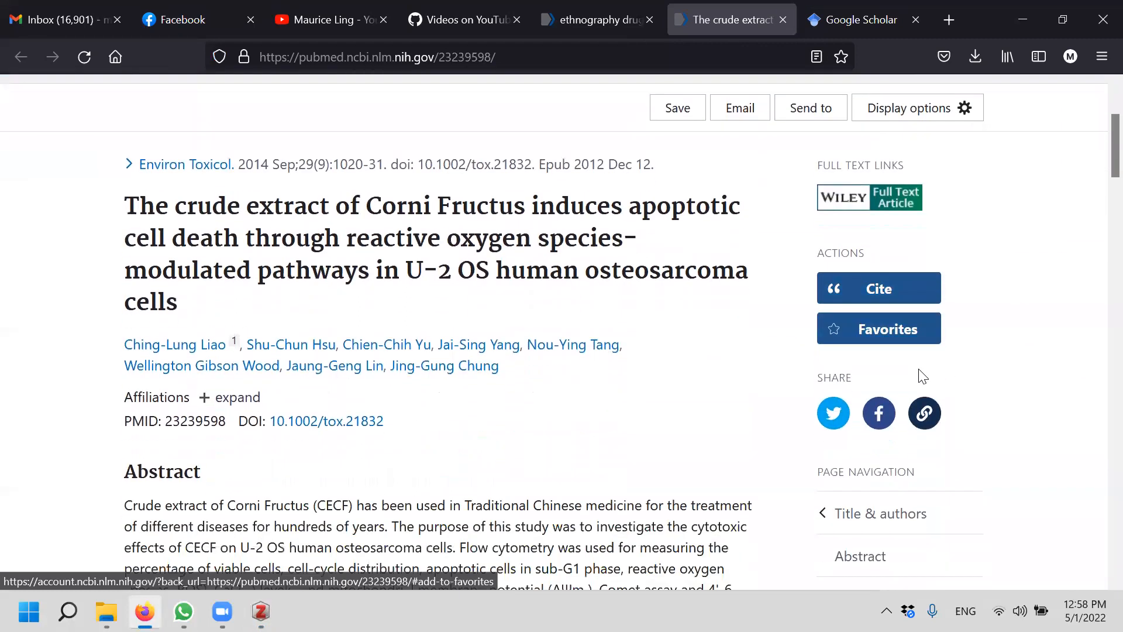
{"action": "mouse_move", "coordinate": [121, 427]}
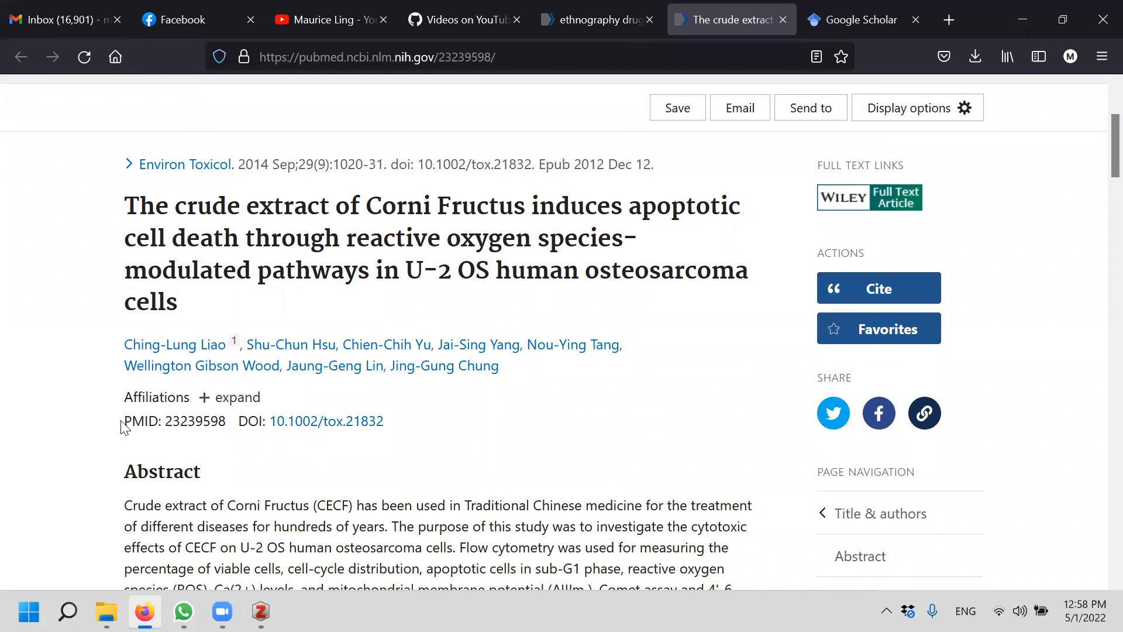
{"action": "mouse_move", "coordinate": [402, 437]}
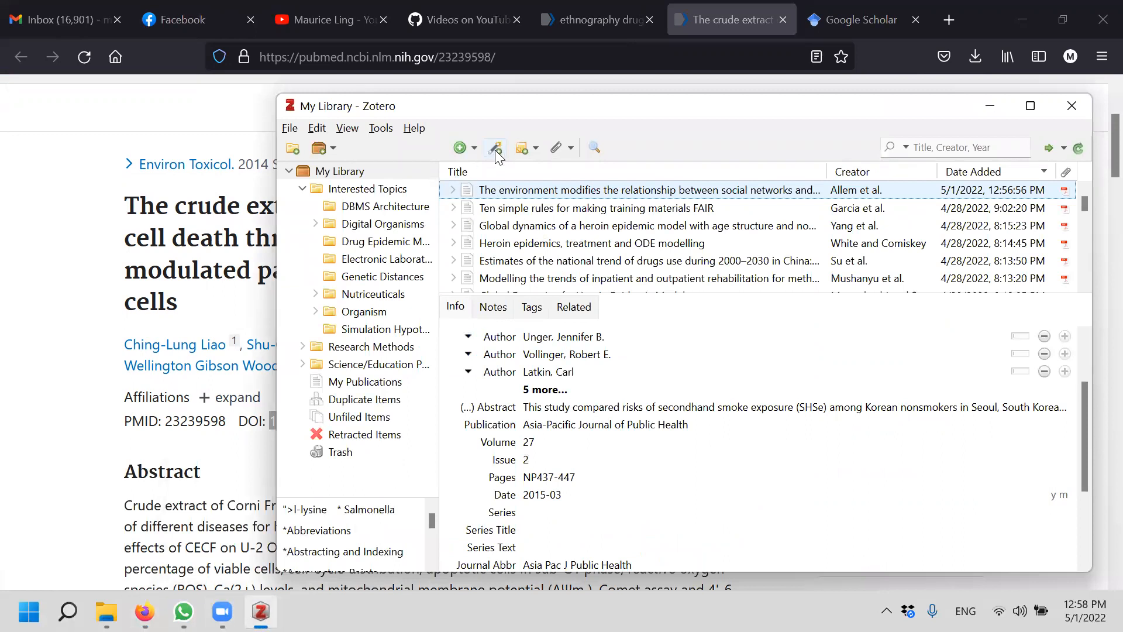
{"action": "mouse_move", "coordinate": [495, 147]}
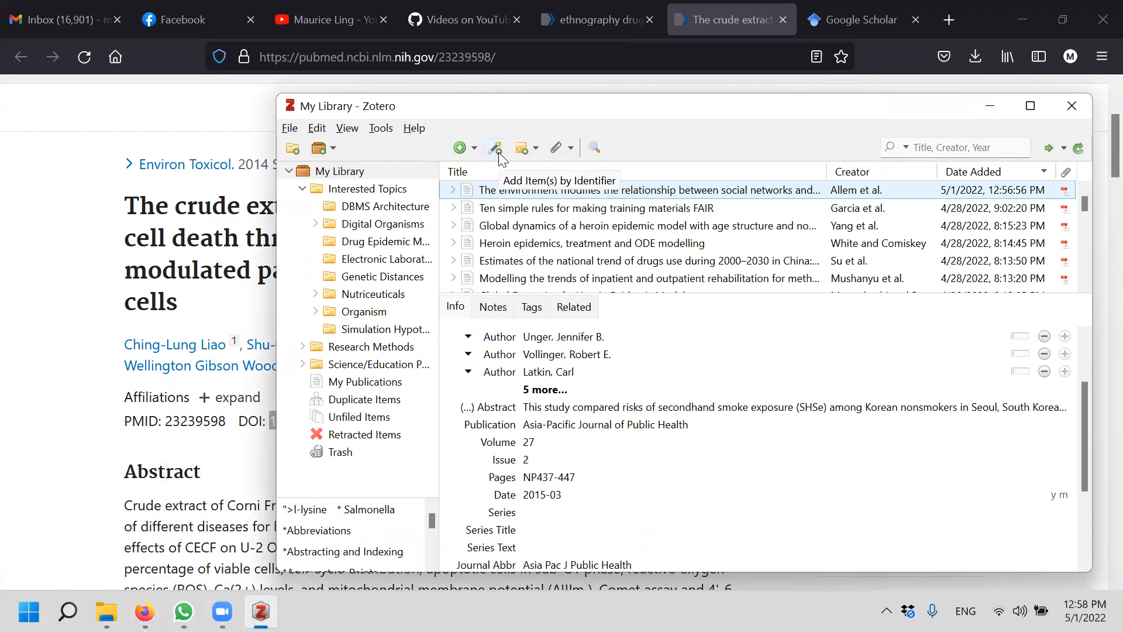
Enter DOI 10.1002/tox.21832 into Zotero's add-by-identifier box
{"action": "left_click", "coordinate": [495, 148]}
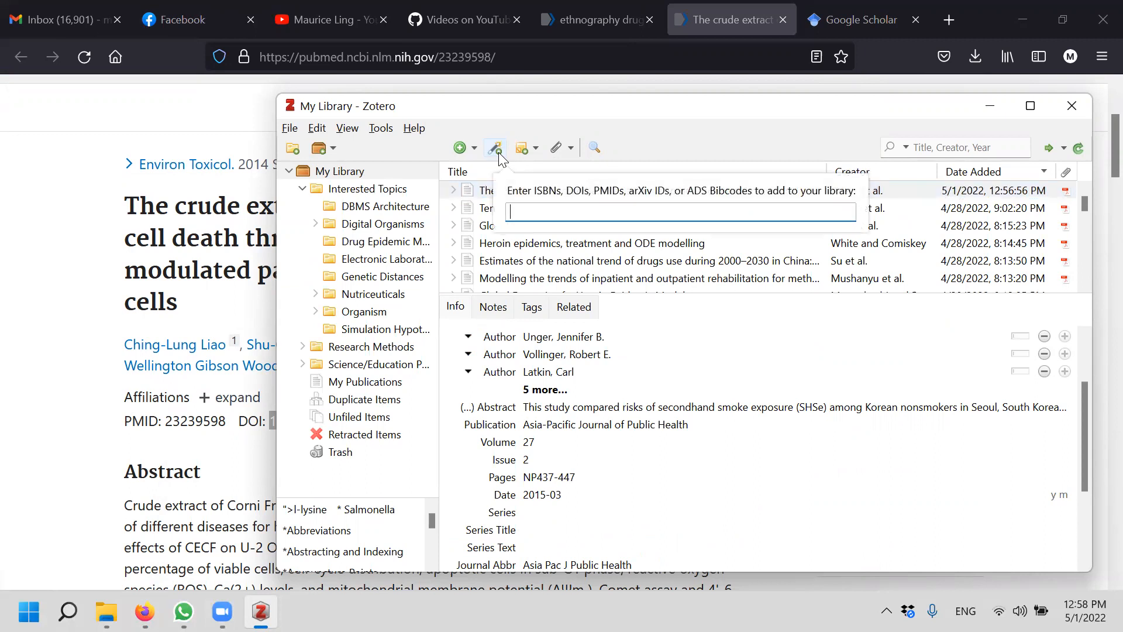
{"action": "type", "text": "10.1002/tox.21832"}
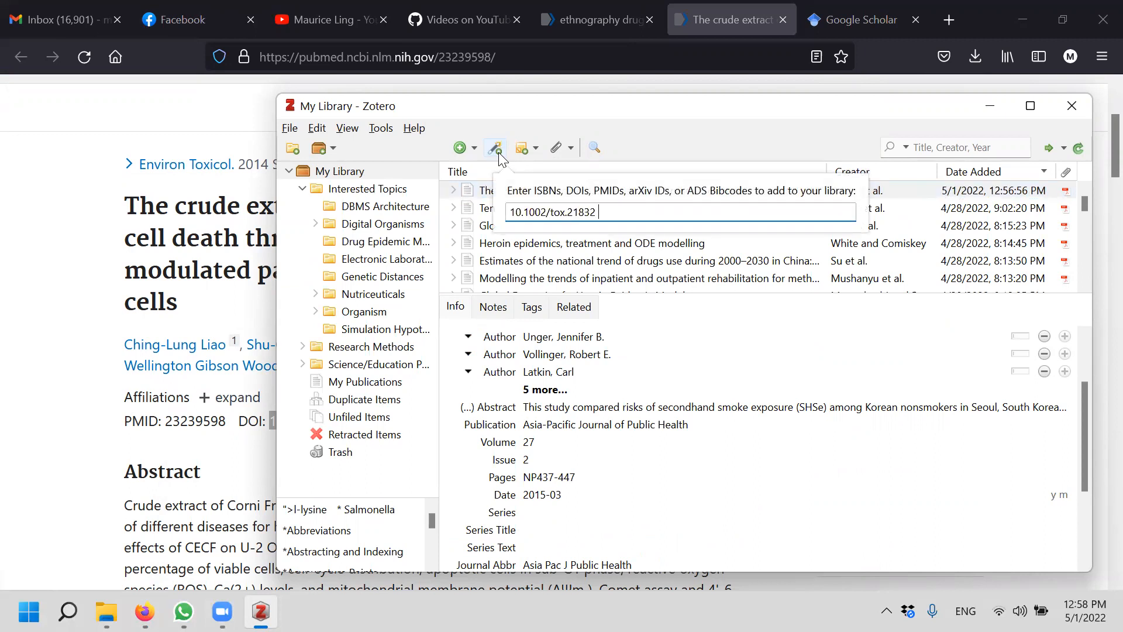
{"action": "mouse_move", "coordinate": [637, 149]}
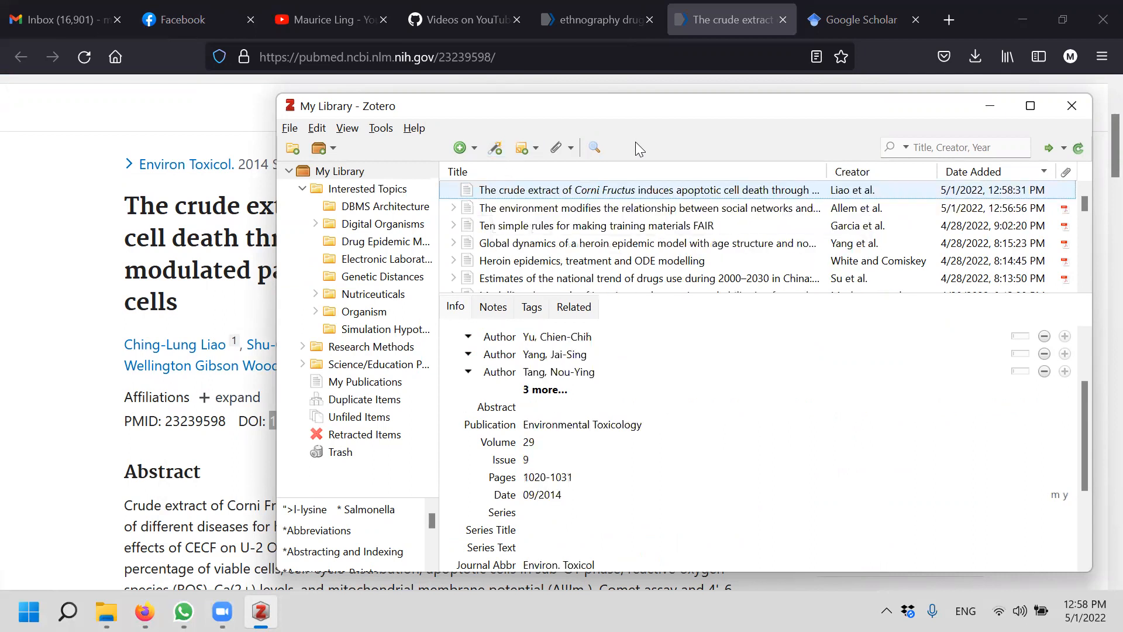
{"action": "mouse_move", "coordinate": [656, 194]}
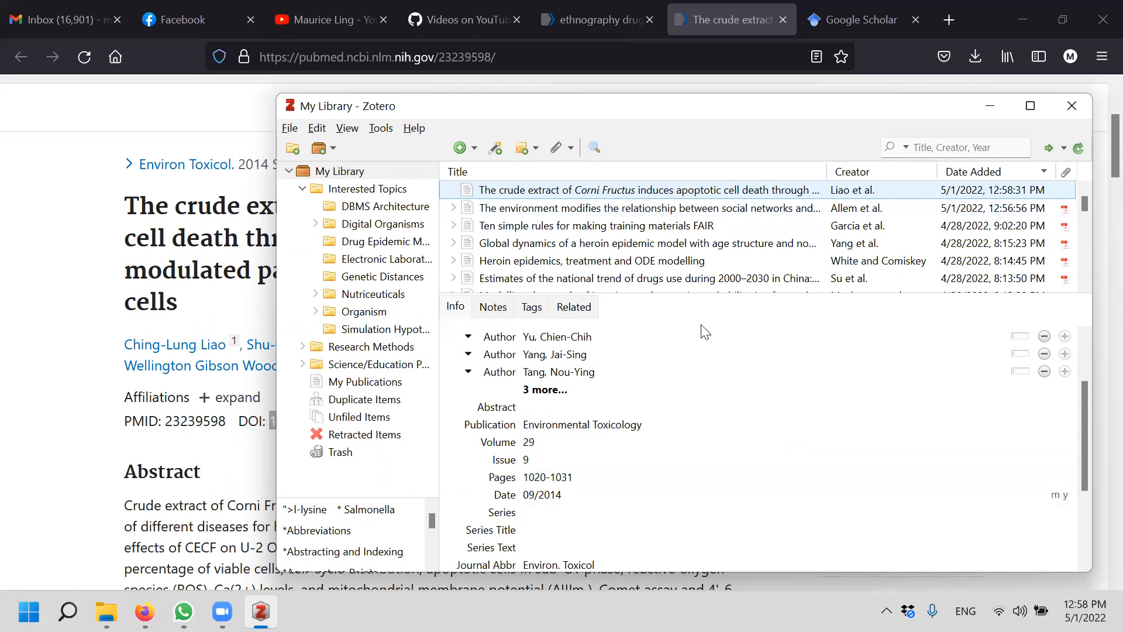
{"action": "mouse_move", "coordinate": [983, 198]}
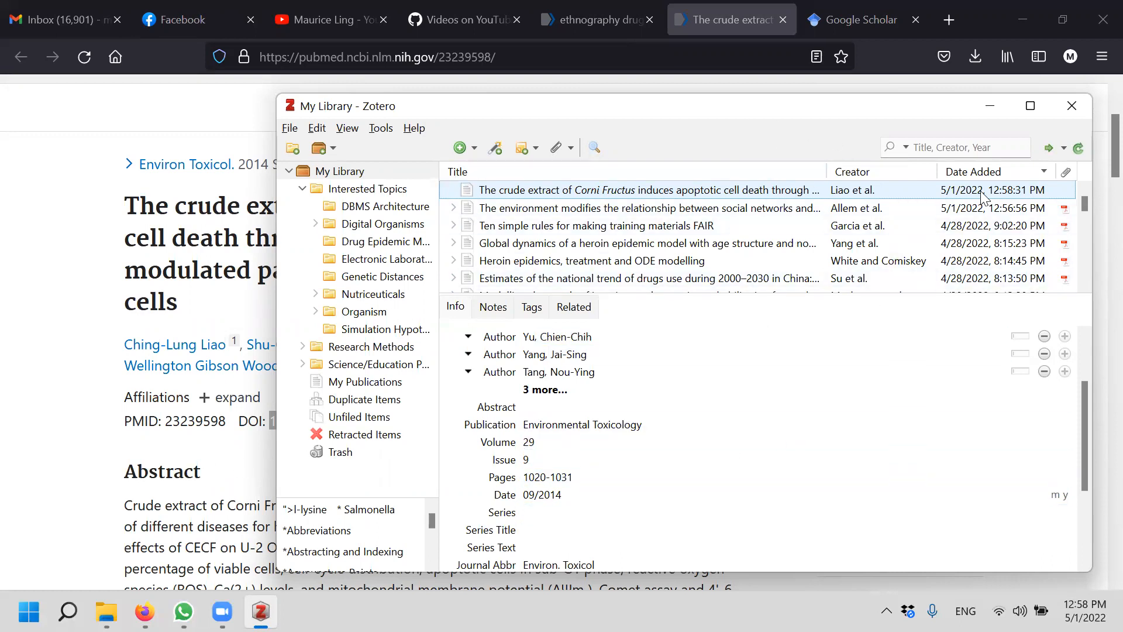
{"action": "mouse_move", "coordinate": [1008, 199]}
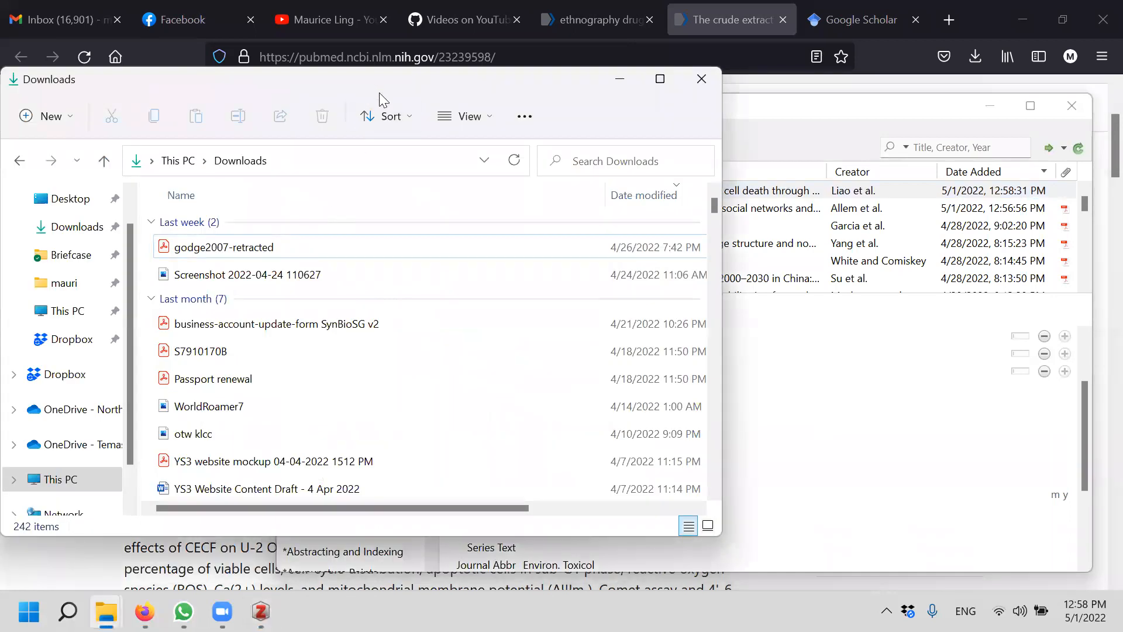
{"action": "mouse_move", "coordinate": [385, 97]}
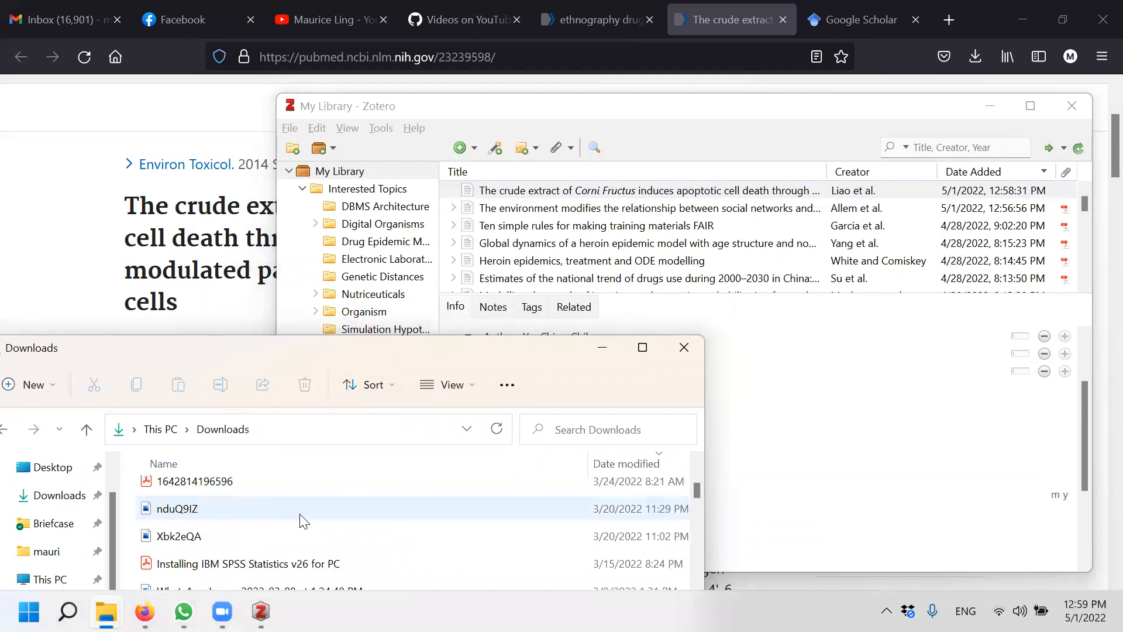
{"action": "left_click", "coordinate": [194, 481]}
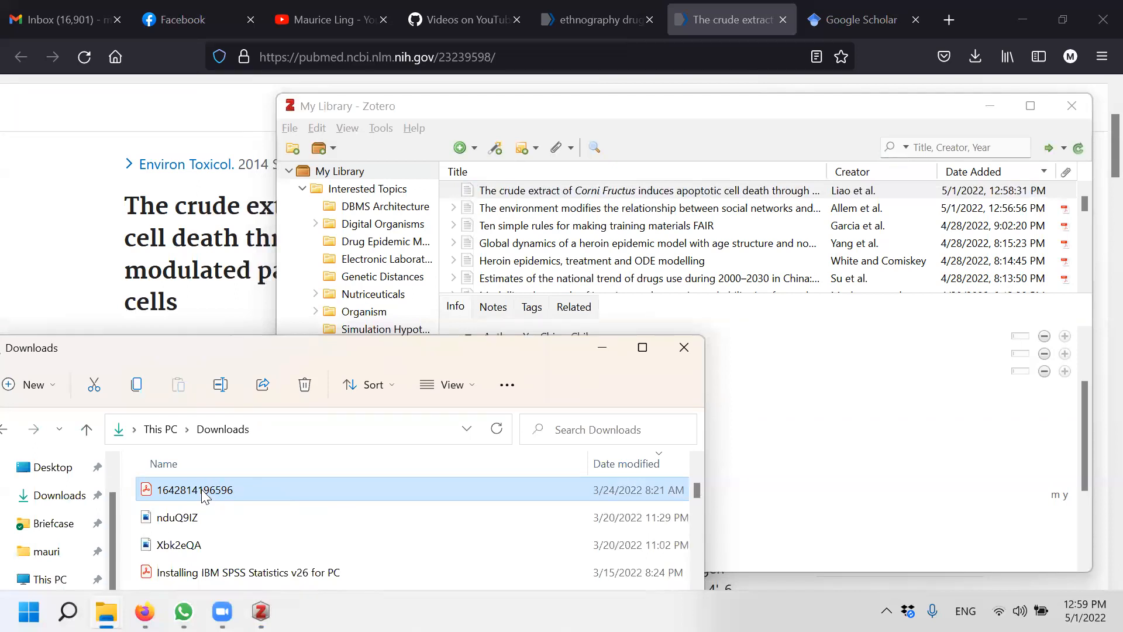
{"action": "double_click", "coordinate": [194, 488]}
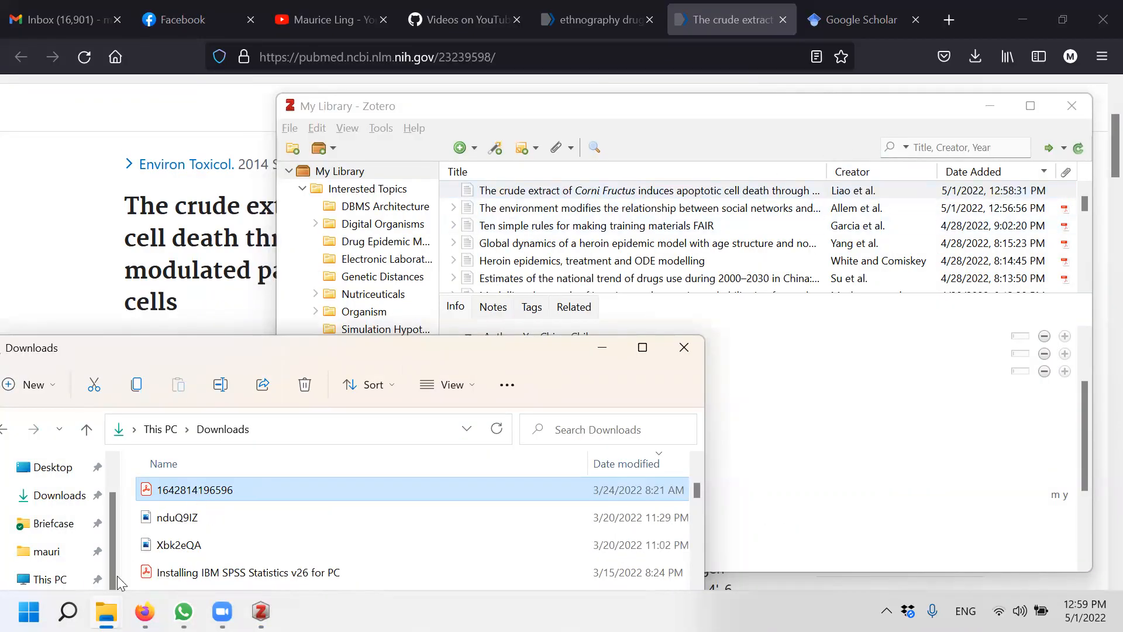
{"action": "mouse_move", "coordinate": [215, 494]}
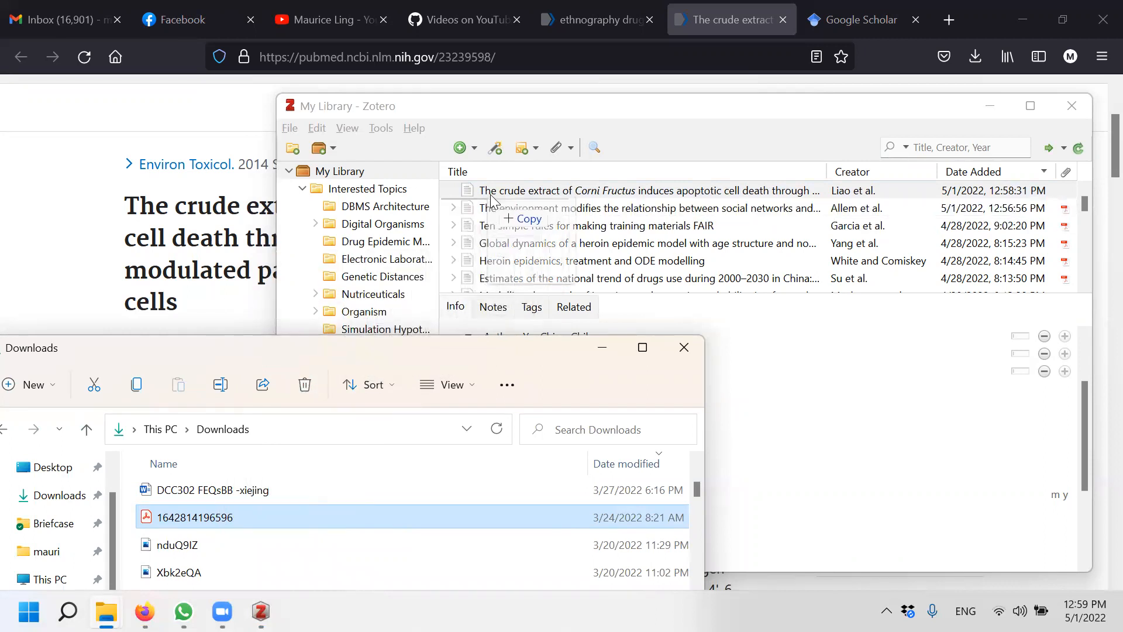
{"action": "left_click", "coordinate": [644, 190]}
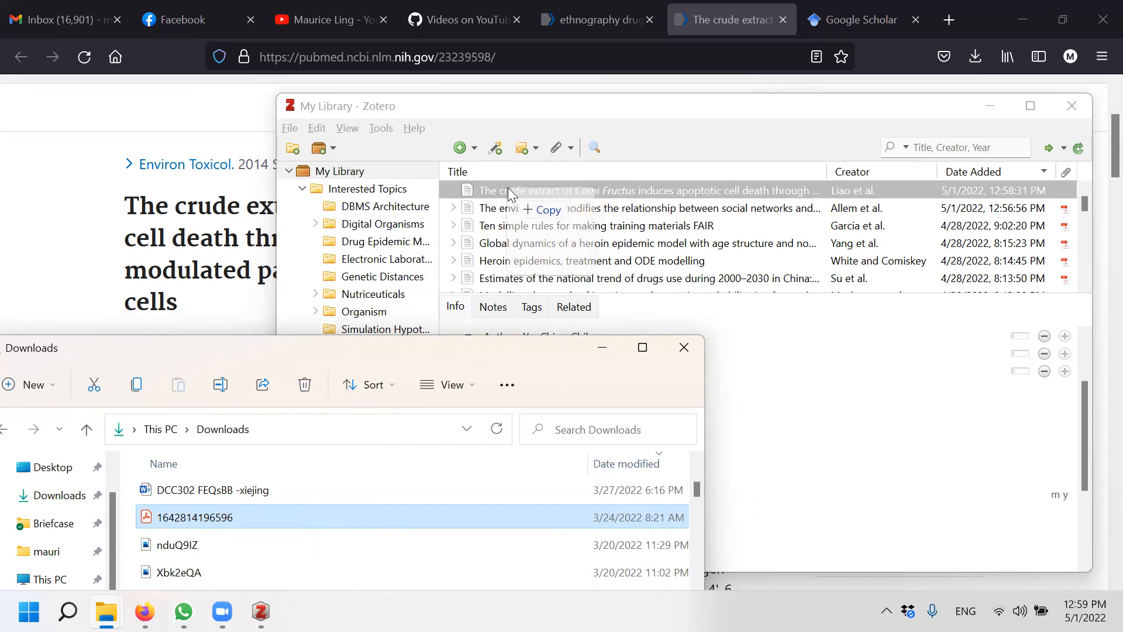
{"action": "left_click", "coordinate": [644, 207]}
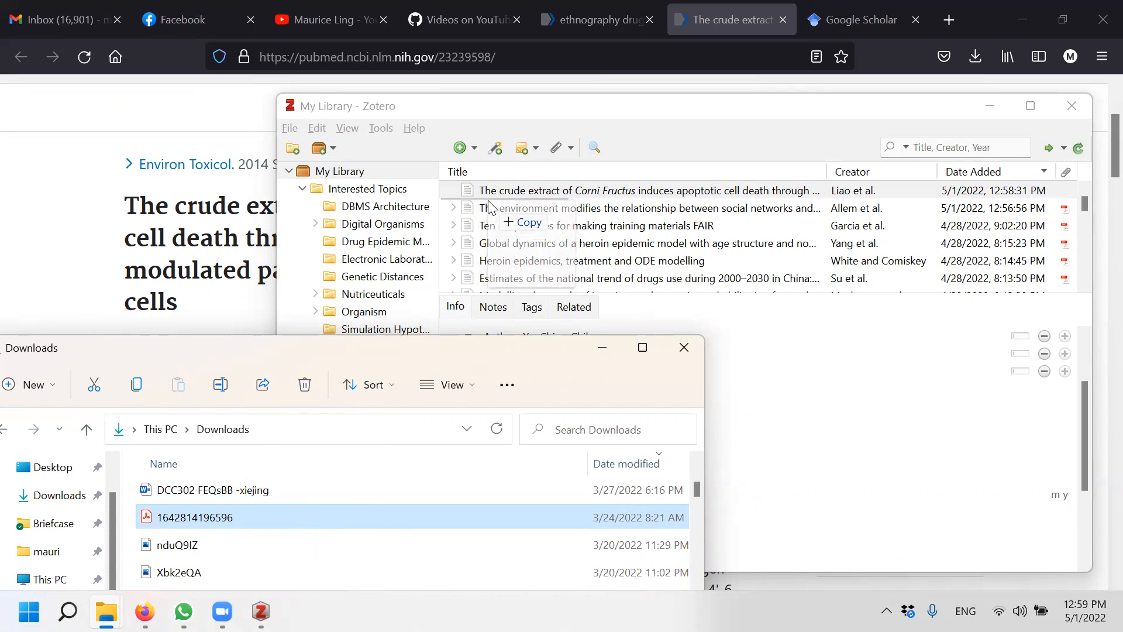
{"action": "left_click", "coordinate": [644, 190]}
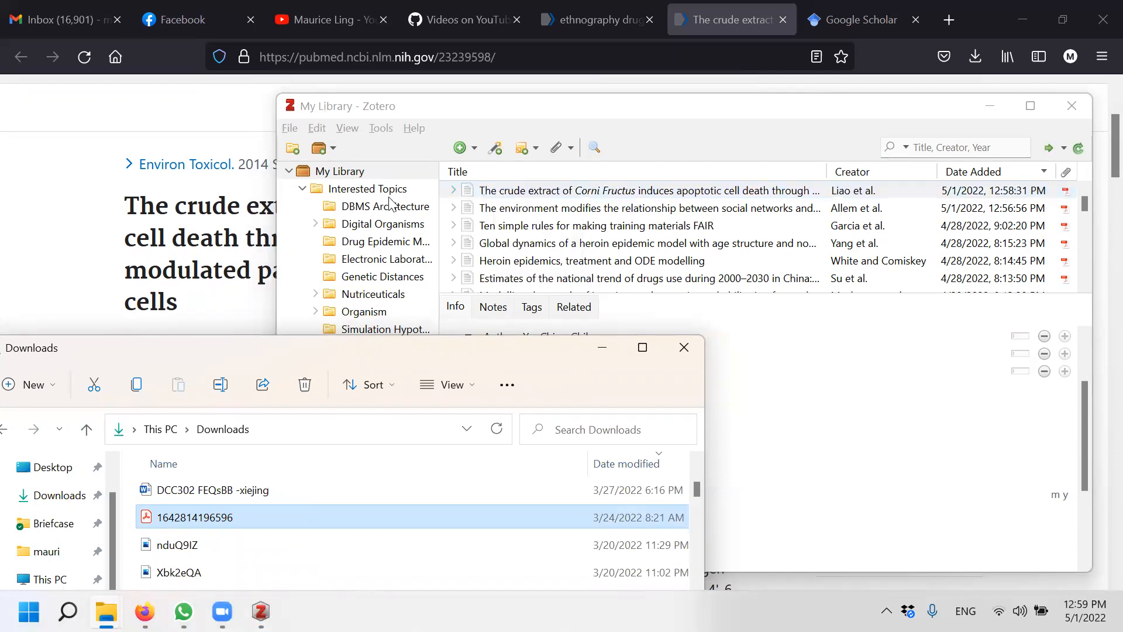
{"action": "left_click", "coordinate": [630, 190]}
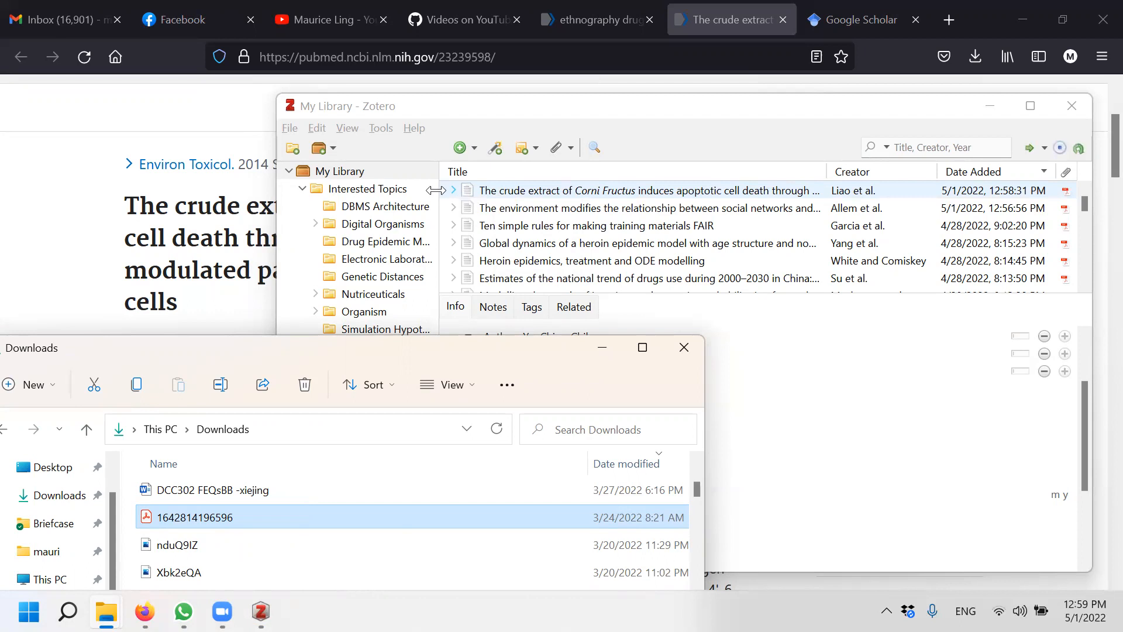
View the attached PDF, an unrelated vertical farming review, then trash the Liao et al. 2014 attachment
{"action": "left_click", "coordinate": [452, 189]}
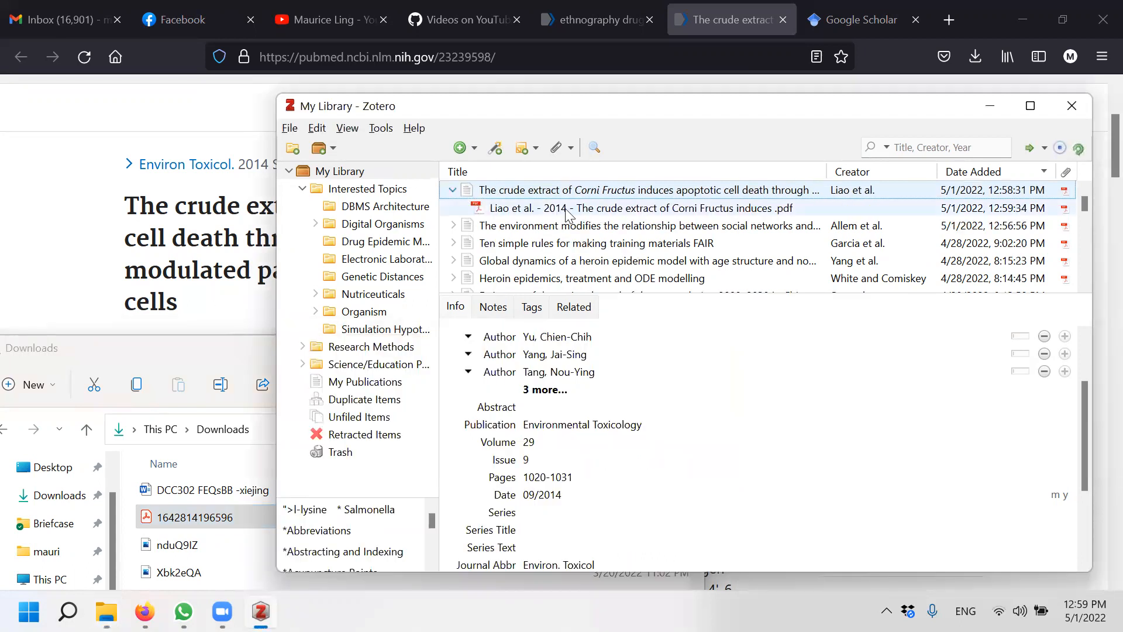
{"action": "left_click", "coordinate": [641, 189]}
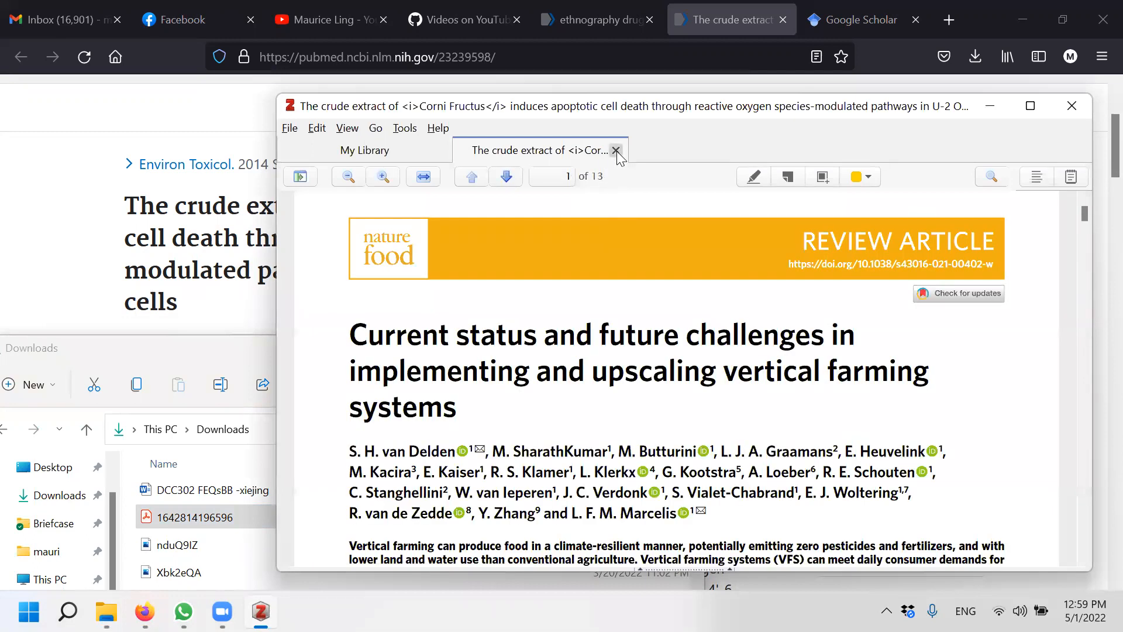
{"action": "left_click", "coordinate": [615, 151]}
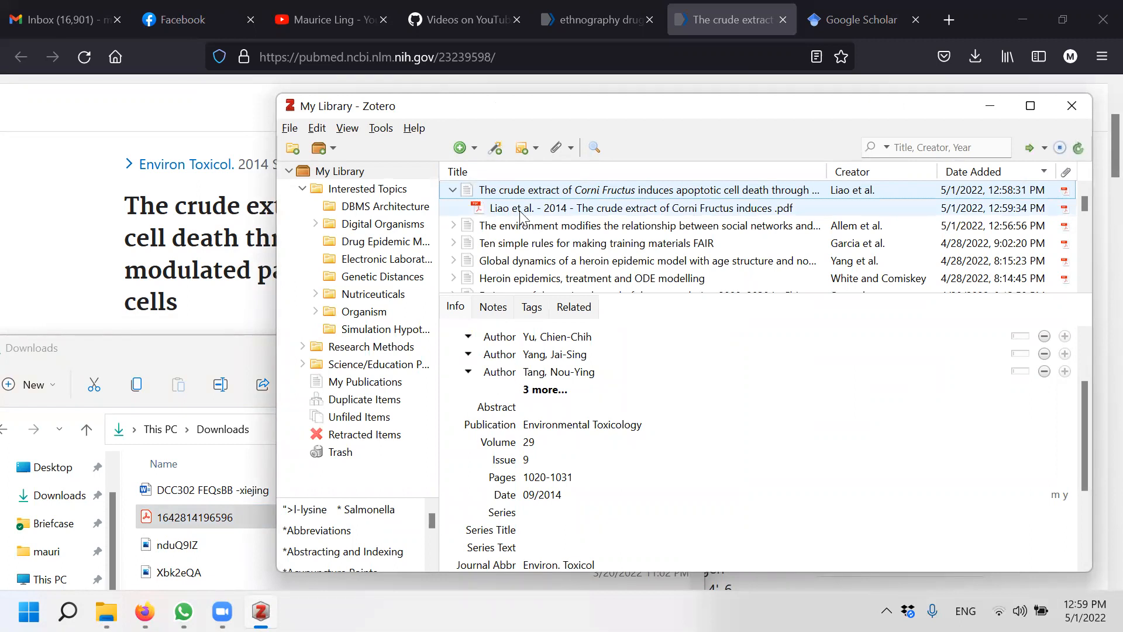
{"action": "left_click", "coordinate": [637, 208]}
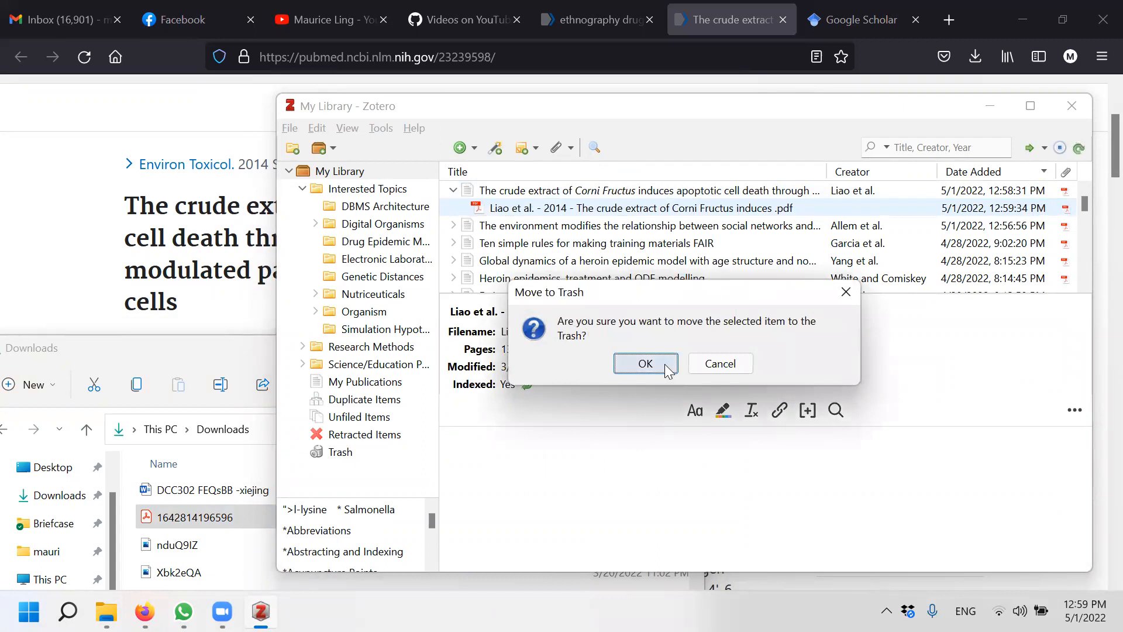
{"action": "left_click", "coordinate": [643, 363]}
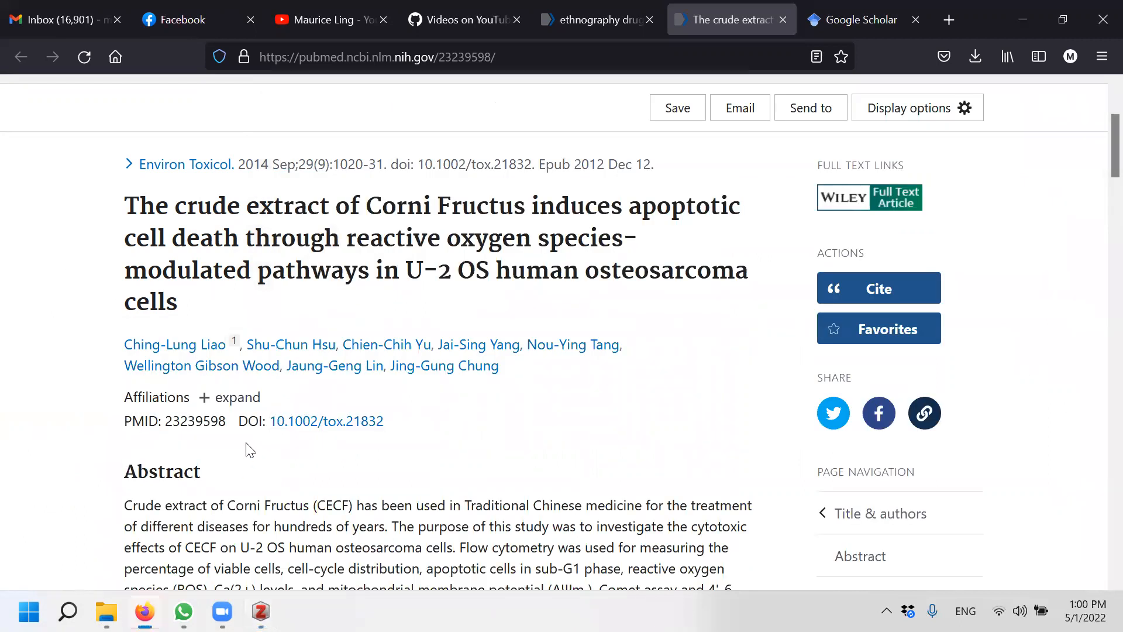
{"action": "mouse_move", "coordinate": [249, 414]}
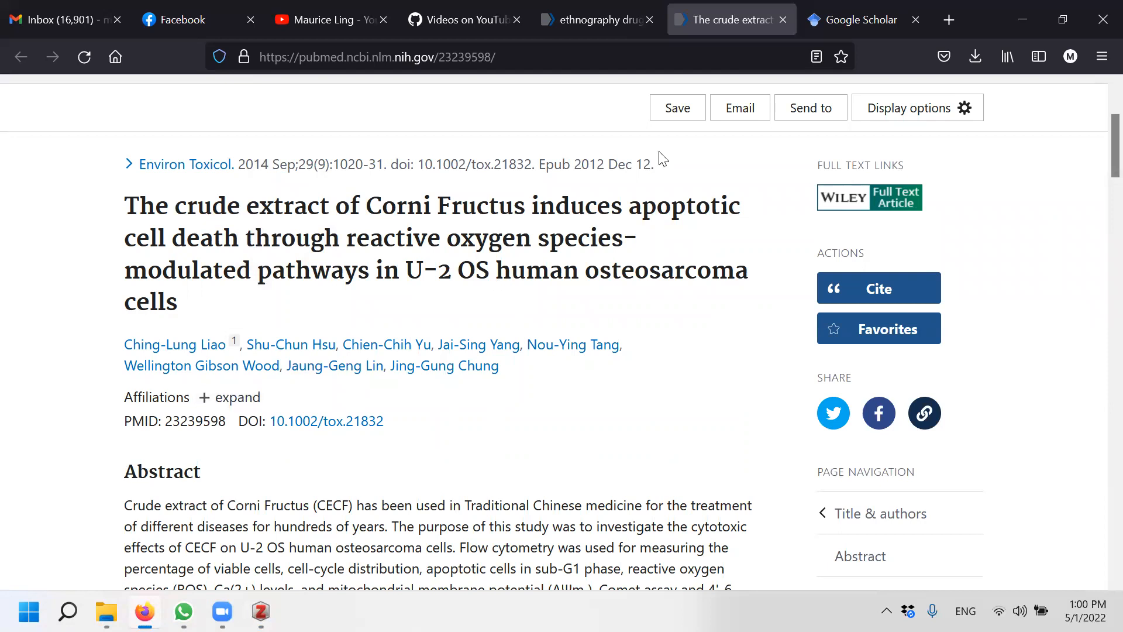
{"action": "mouse_move", "coordinate": [653, 93]}
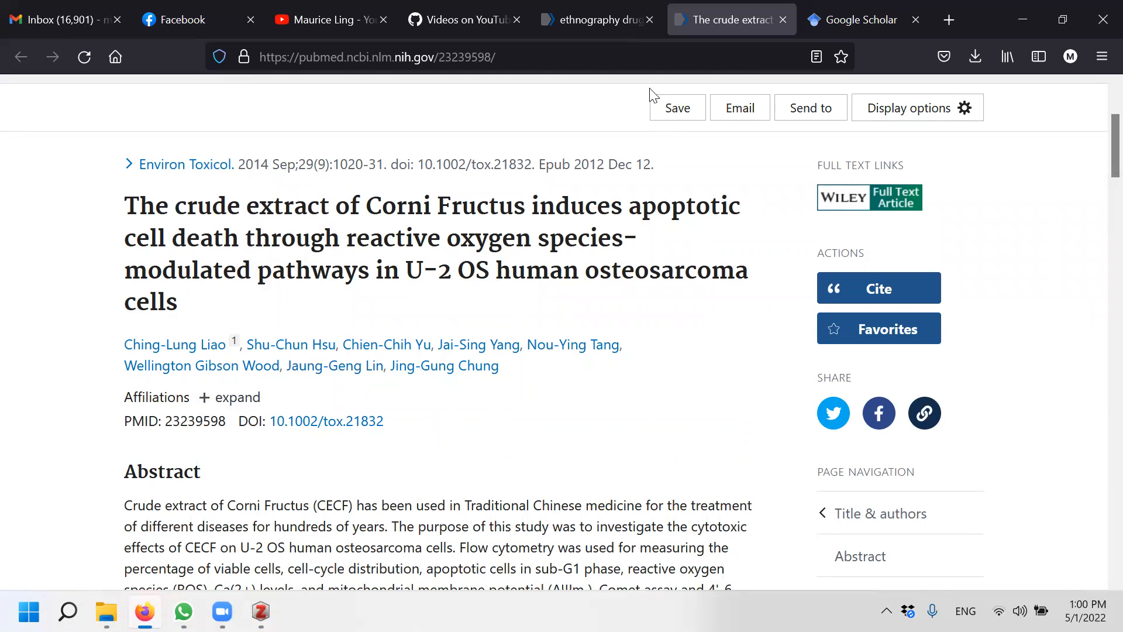